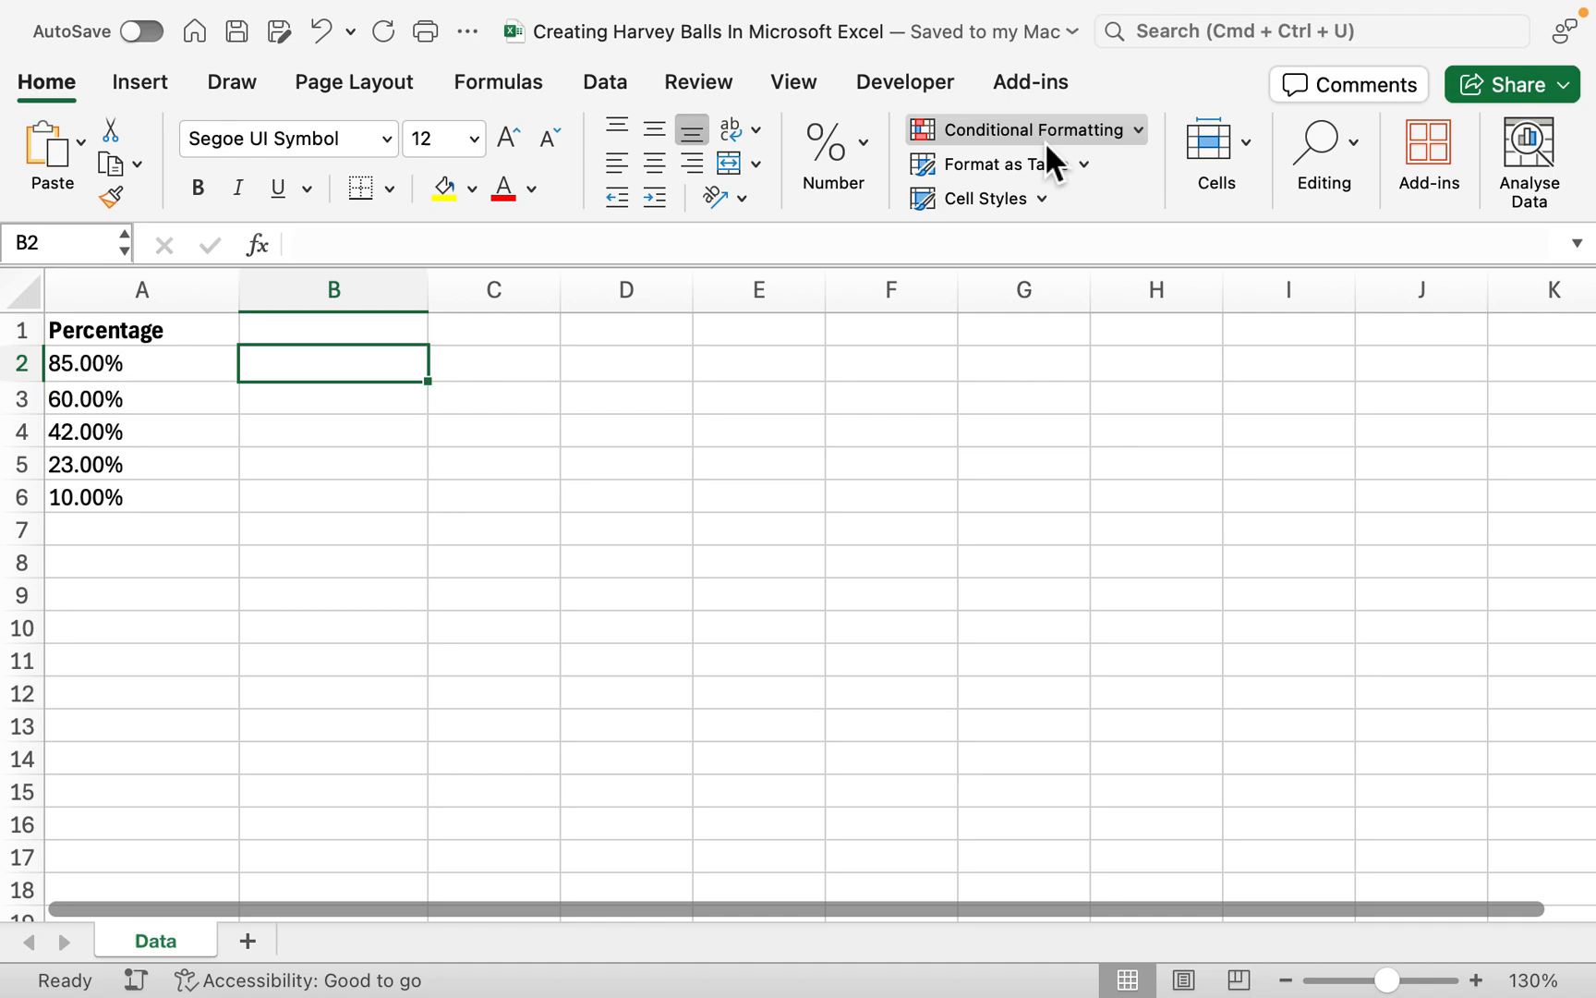
# Open the Conditional Formatting menu to reach the Harvey Ball icon sets.
pyautogui.click(1023, 129)
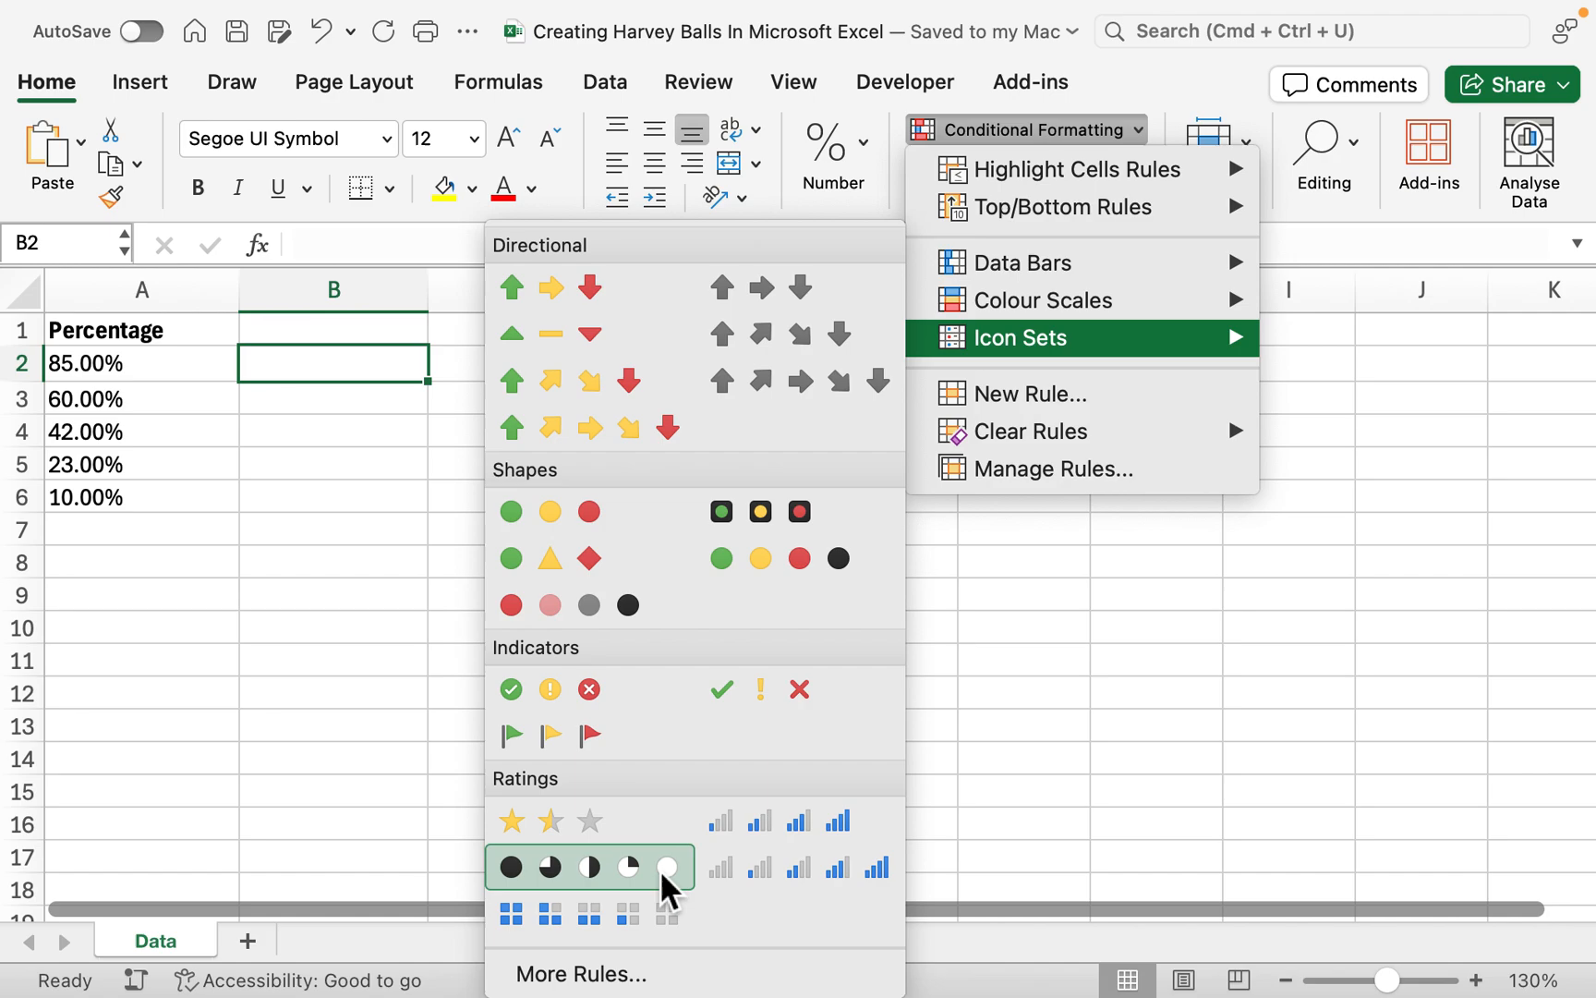
pyautogui.moveTo(555, 886)
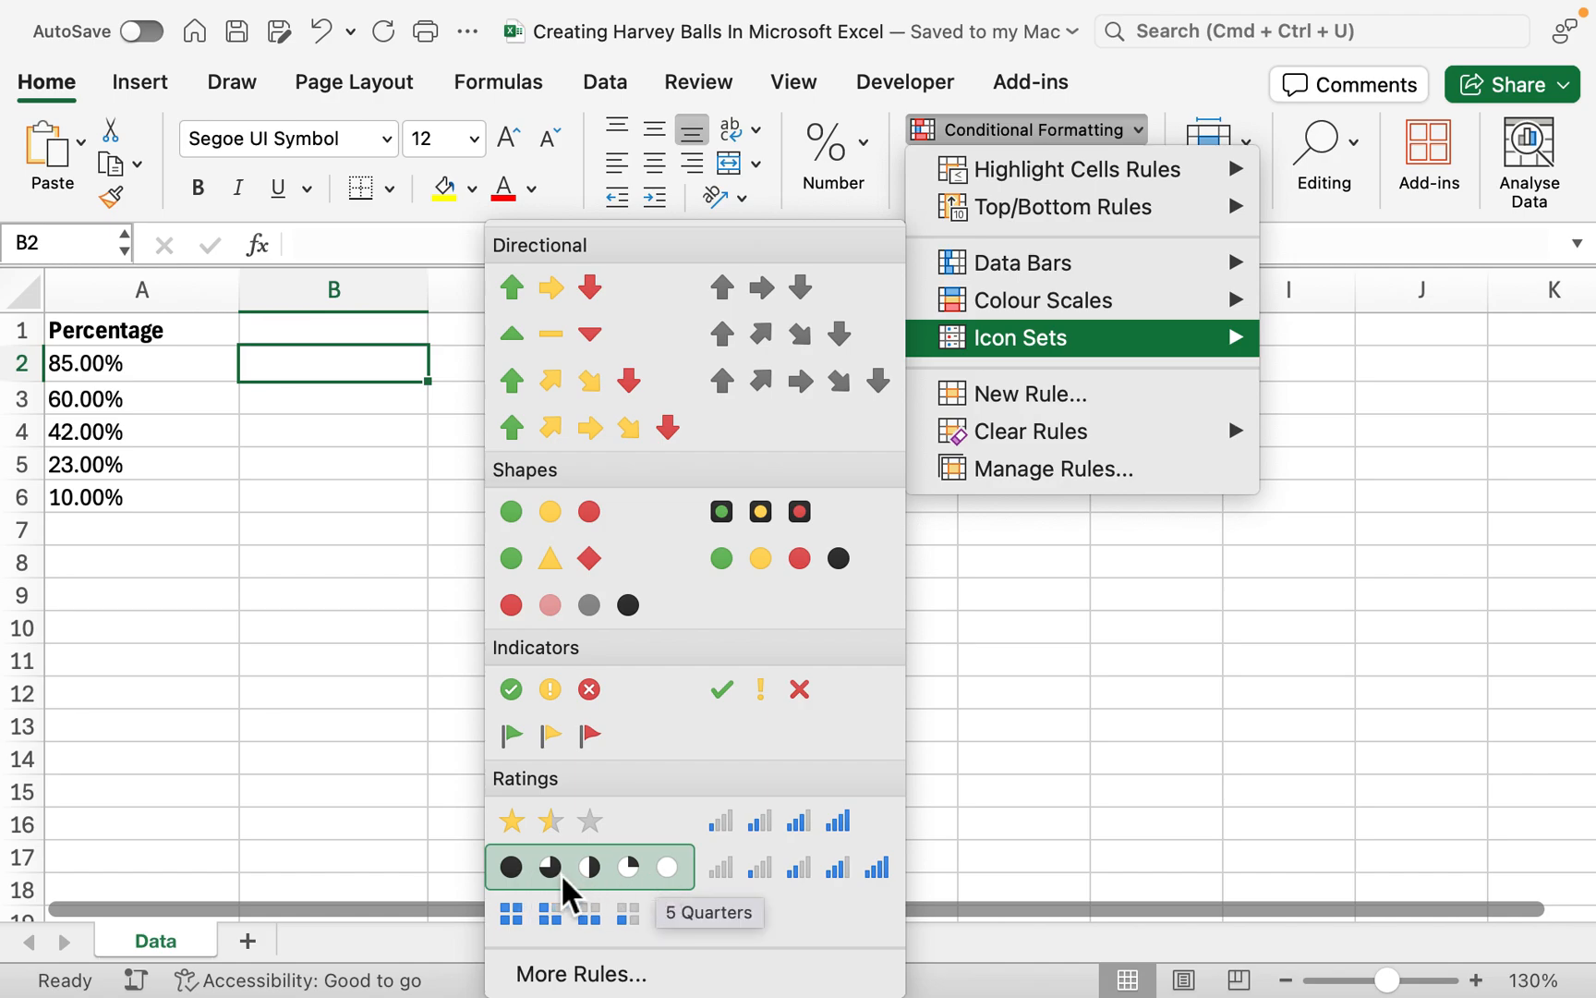
pyautogui.moveTo(641, 894)
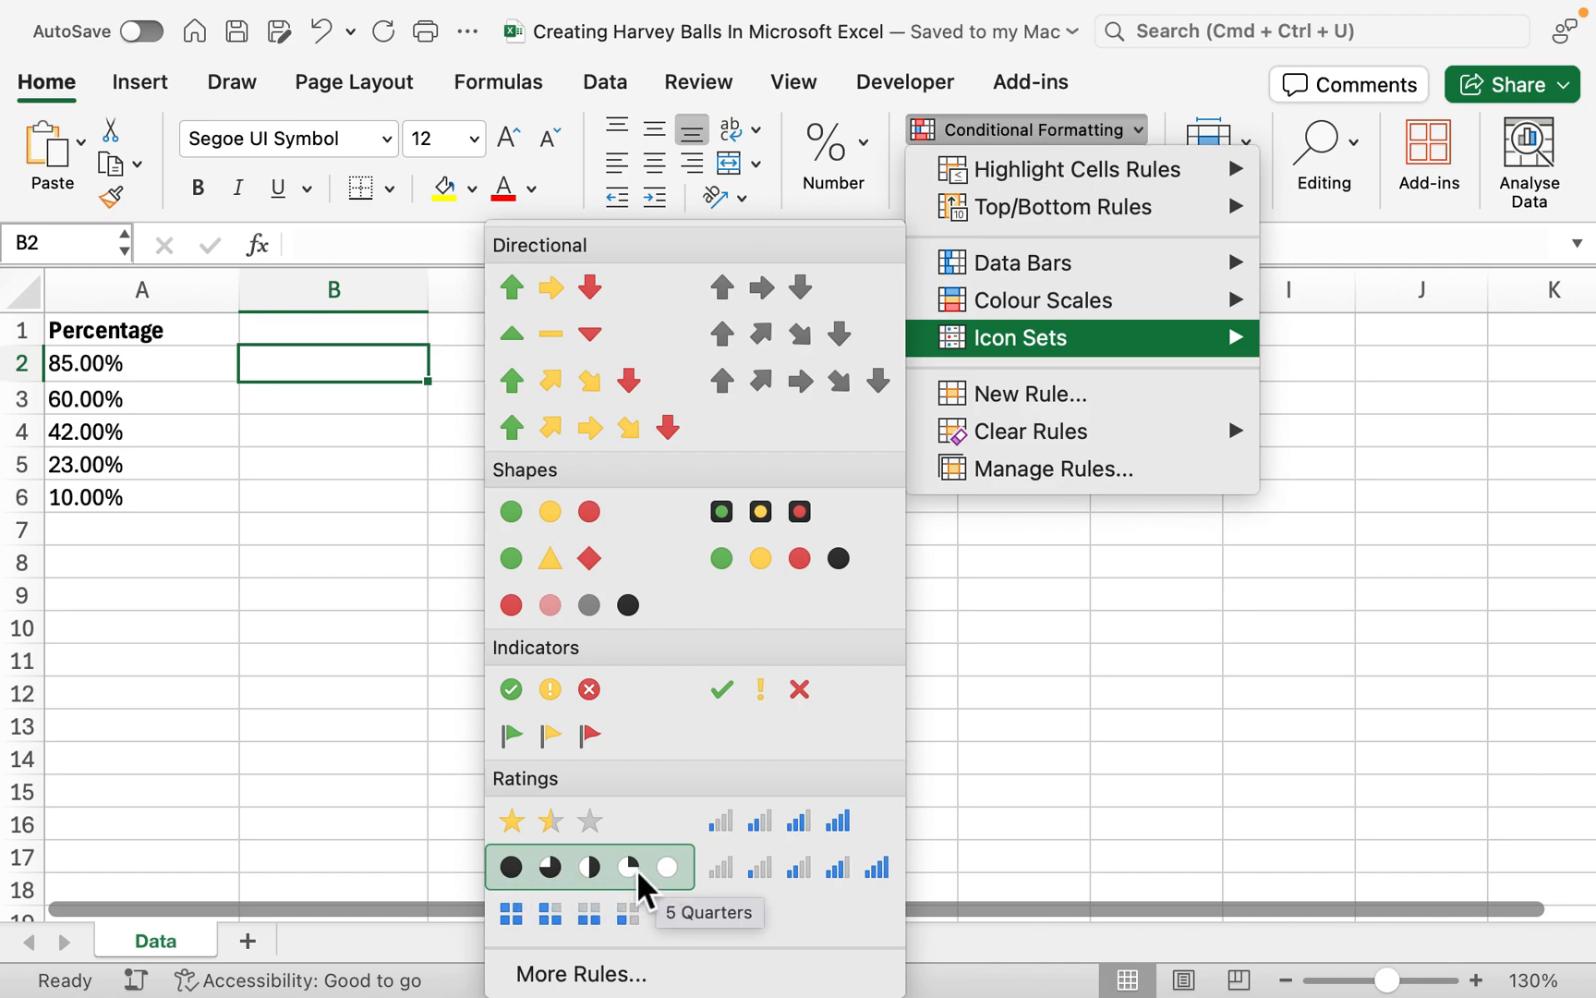
pyautogui.moveTo(626, 911)
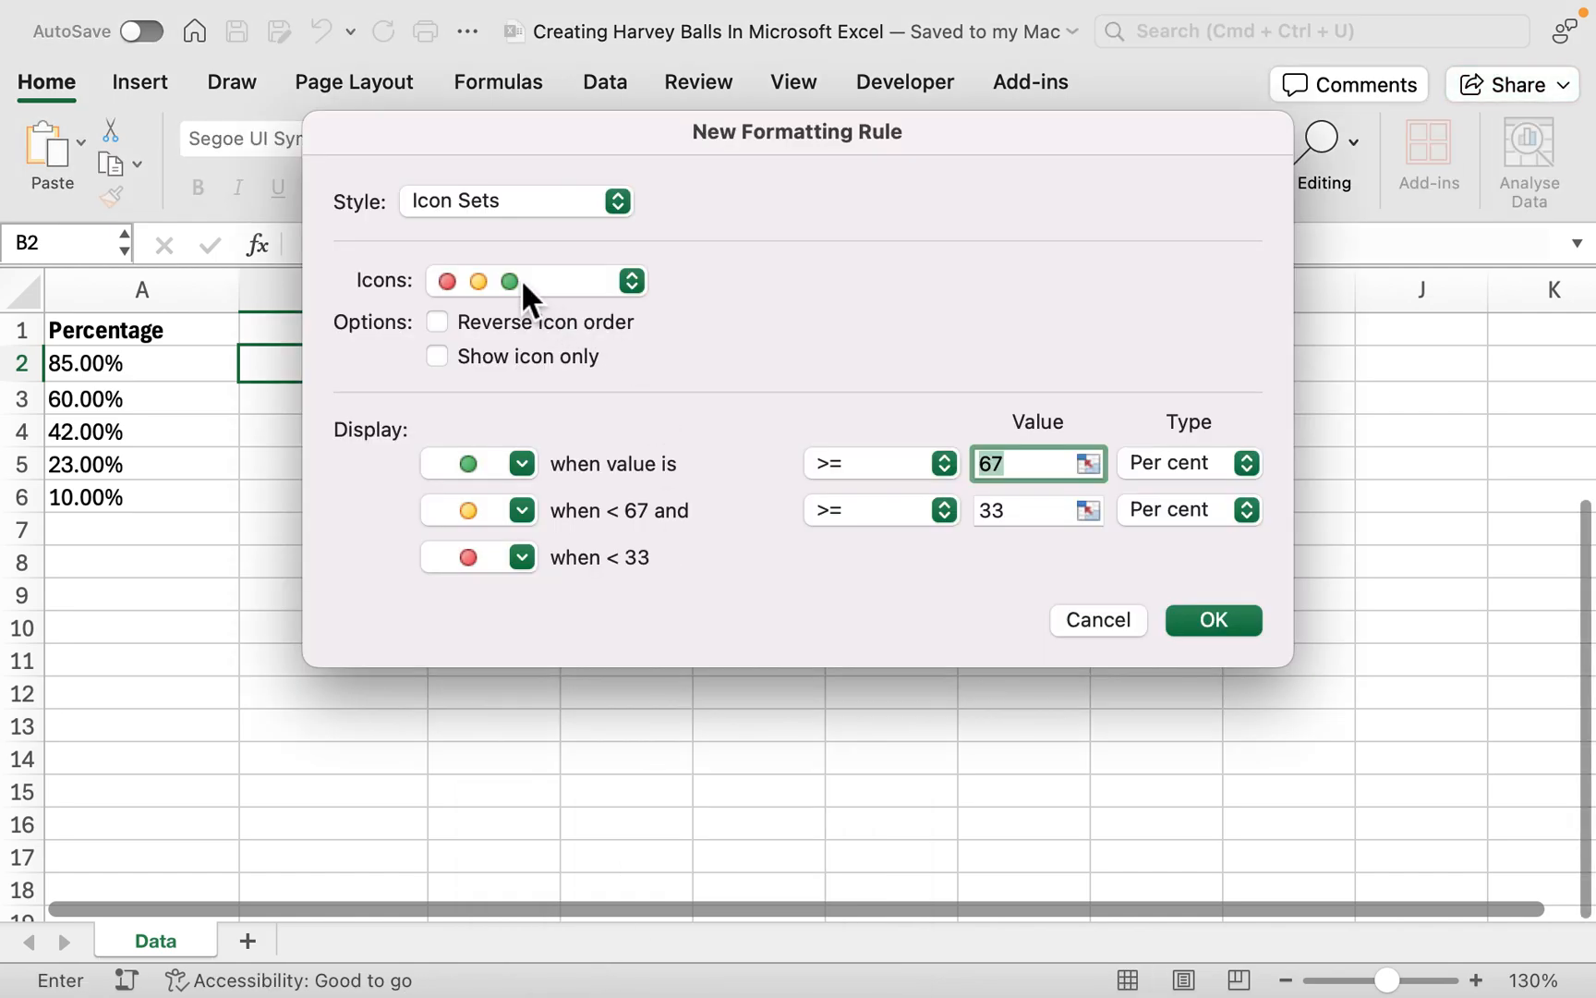
# Preview the 5 Quarters Harvey Ball icon set with 80/60/40/20 thresholds, then cancel.
pyautogui.click(629, 280)
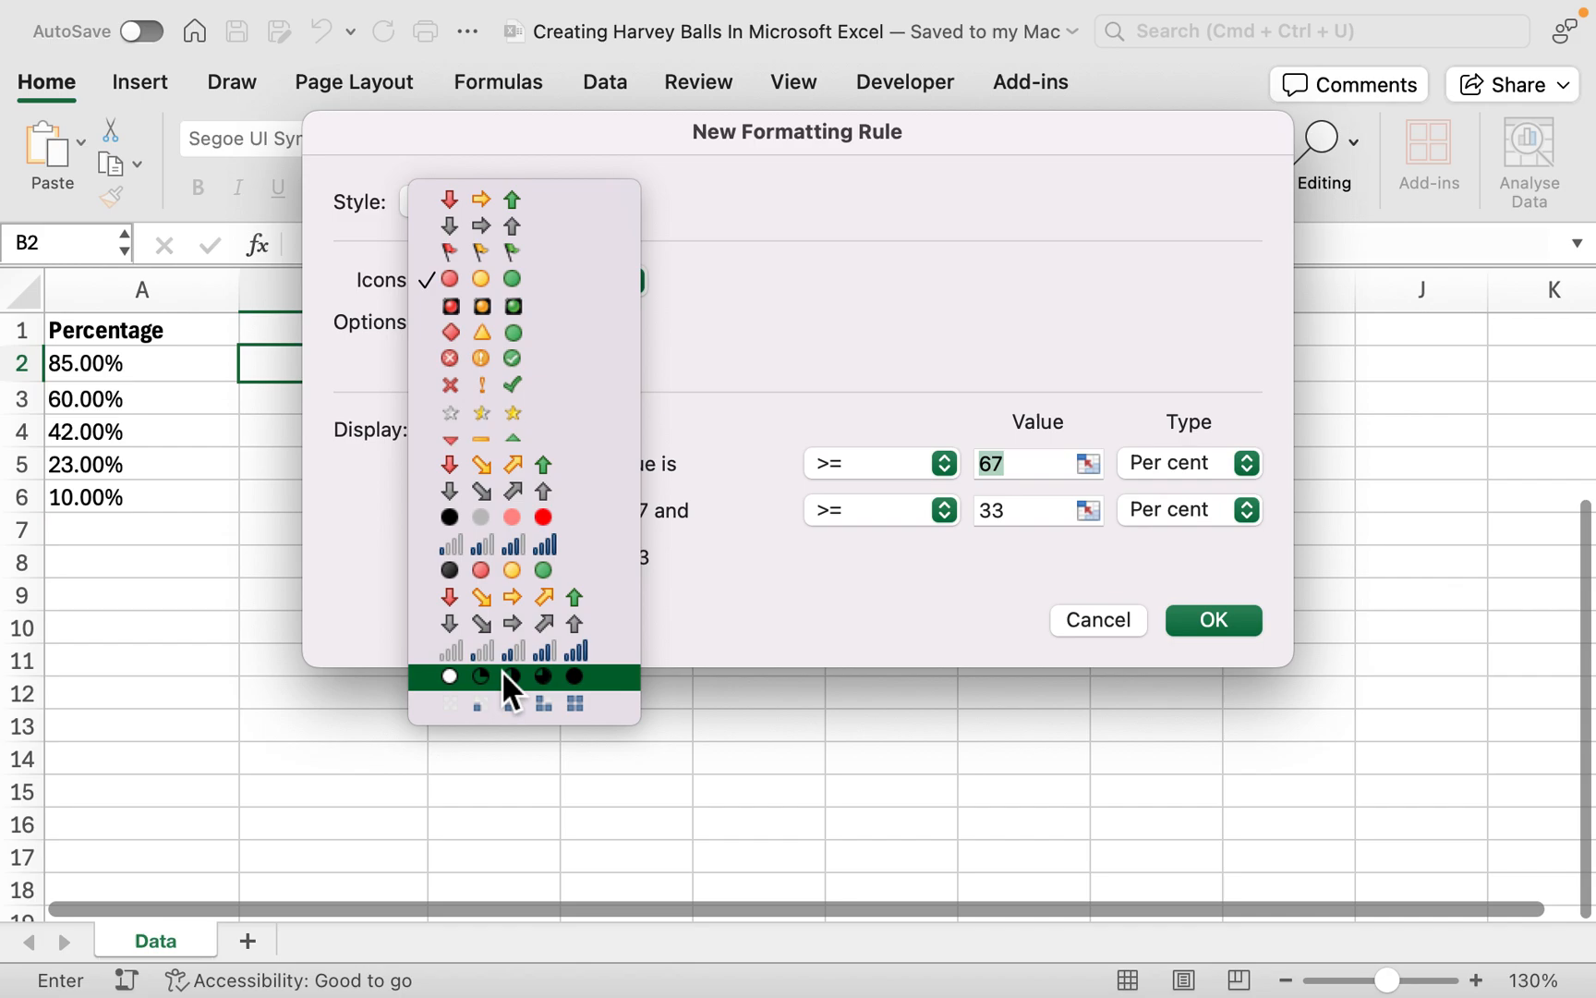
pyautogui.click(510, 675)
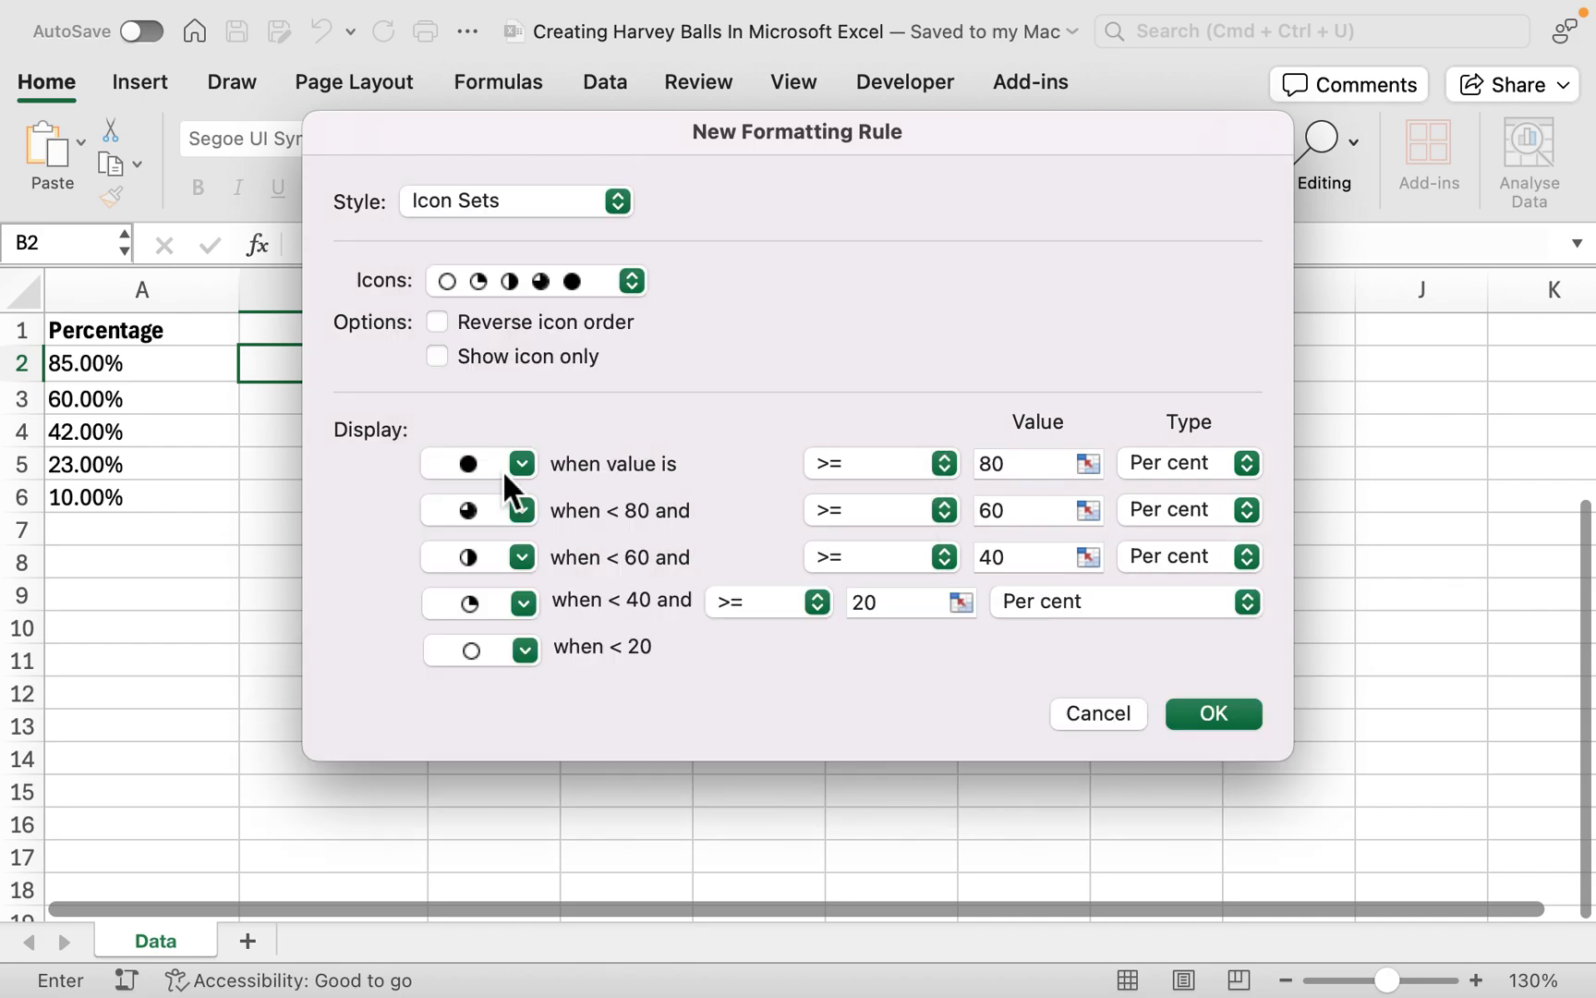
pyautogui.moveTo(682, 664)
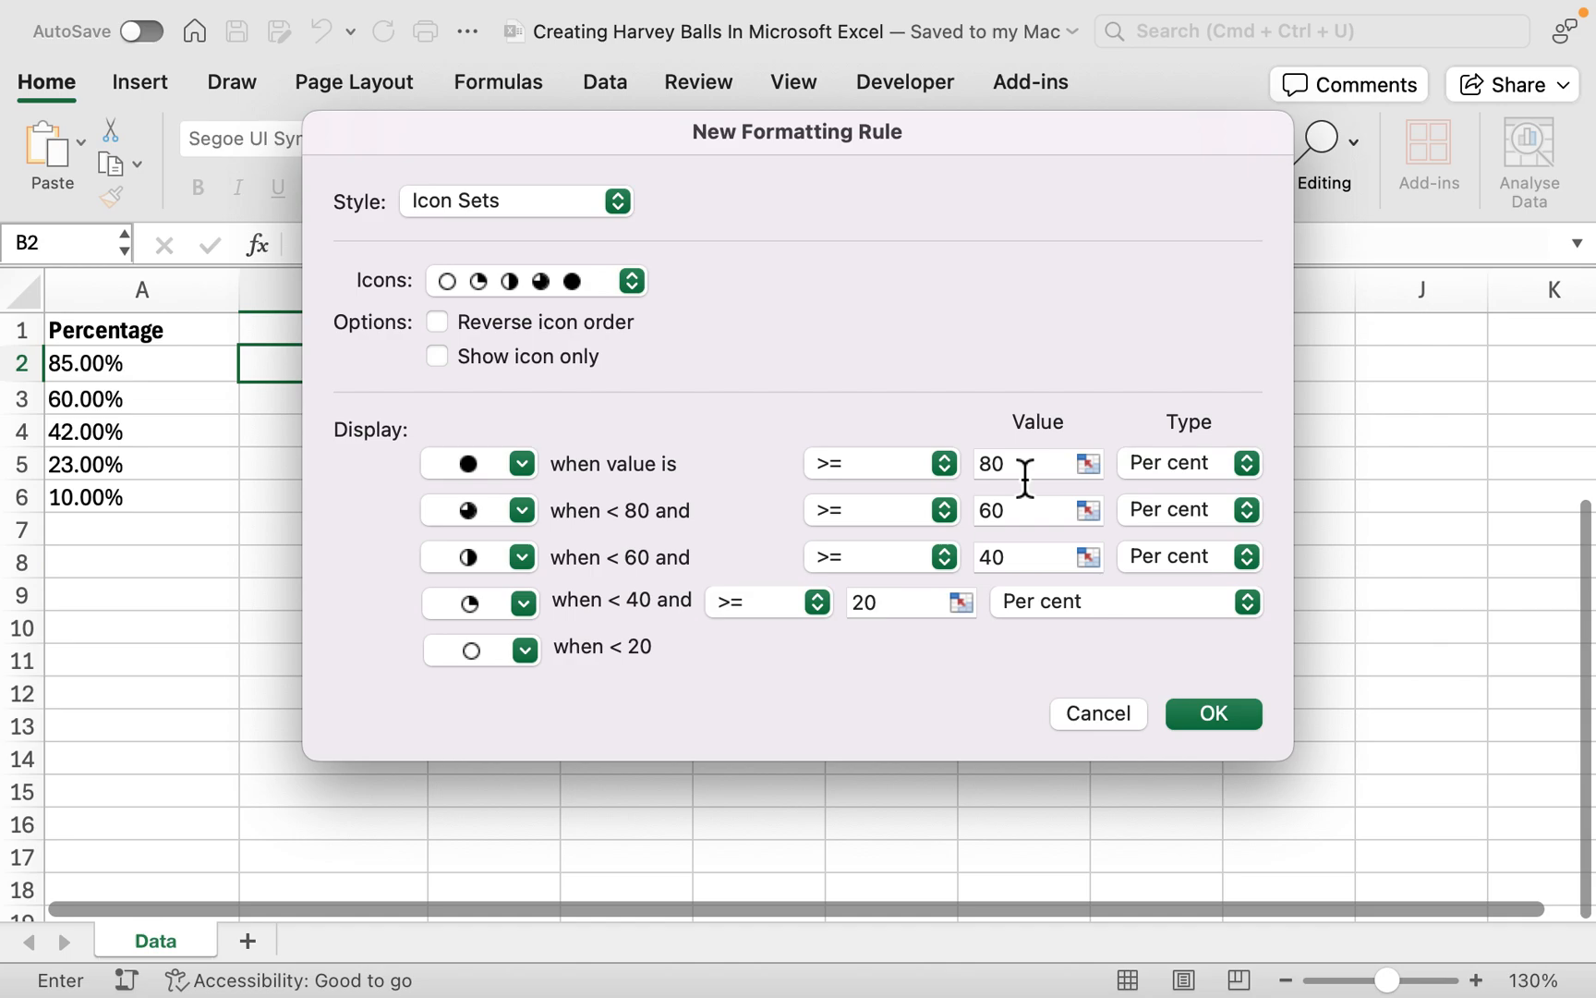
pyautogui.moveTo(709, 552)
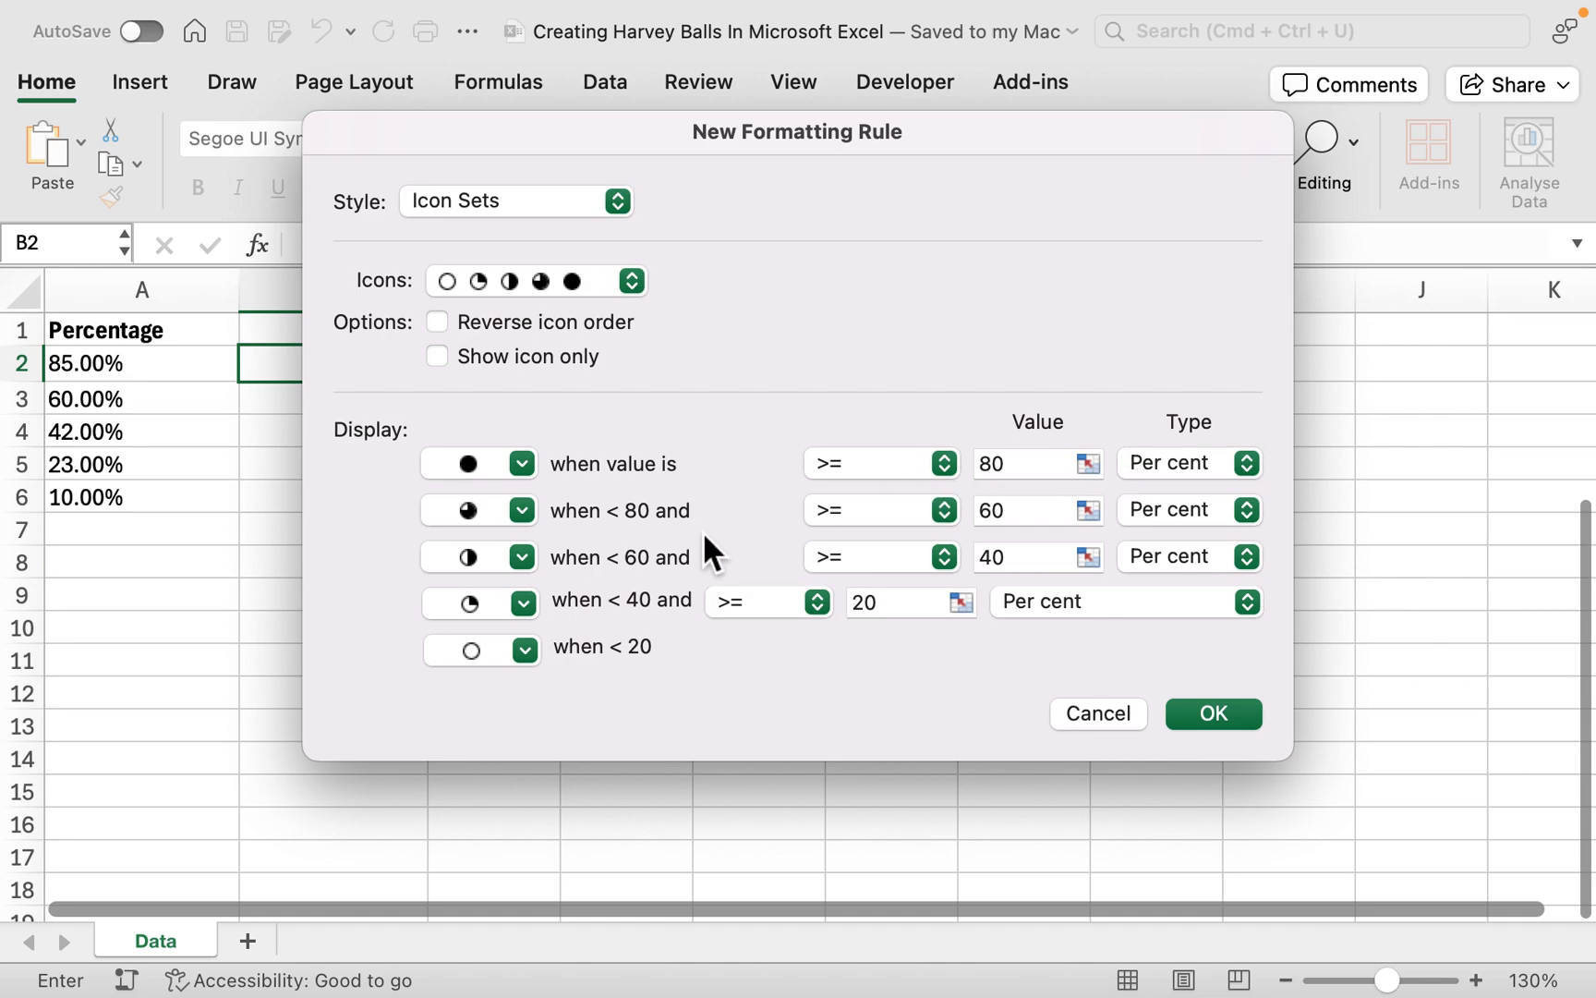
pyautogui.moveTo(754, 545)
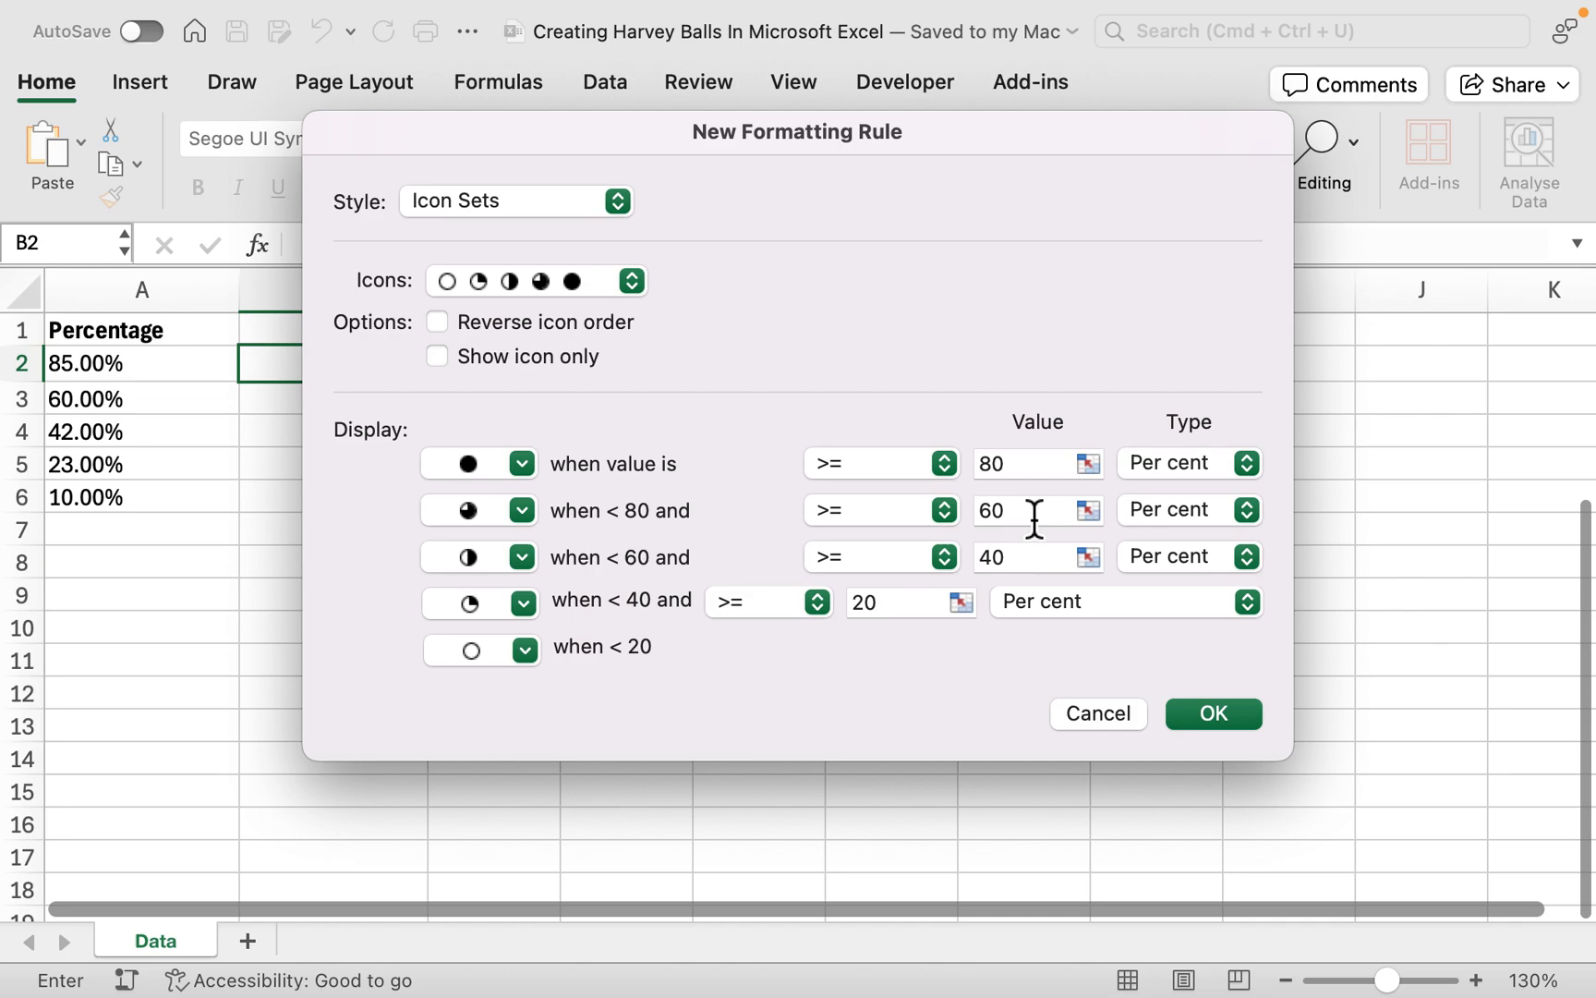
pyautogui.moveTo(636, 580)
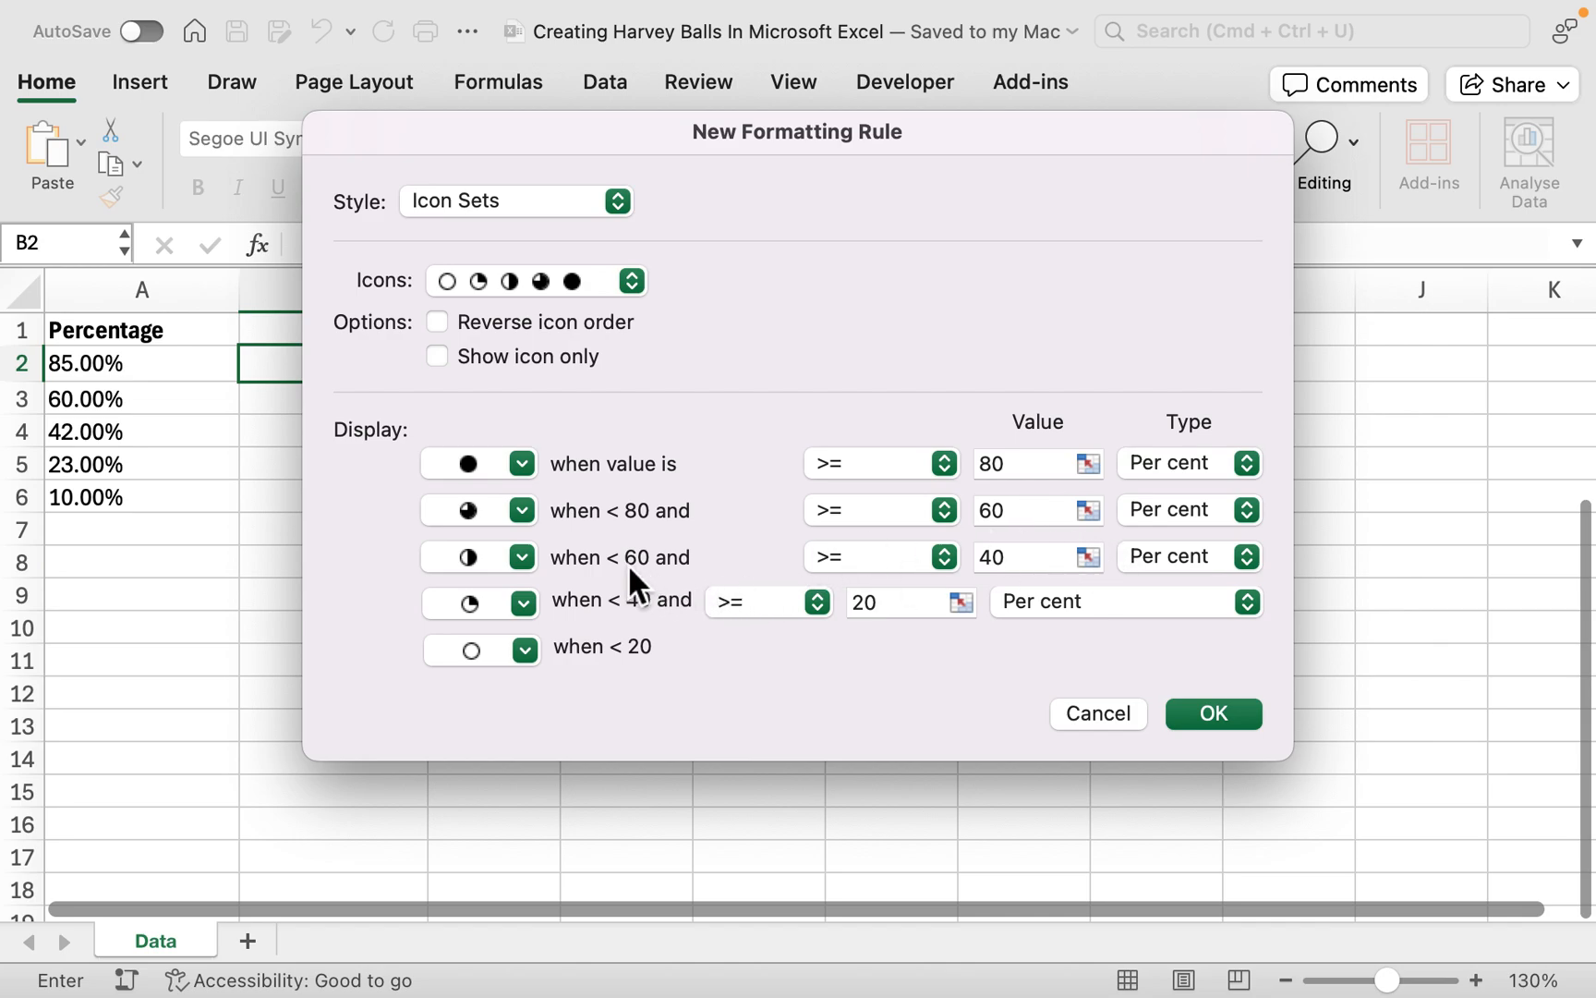
pyautogui.moveTo(717, 586)
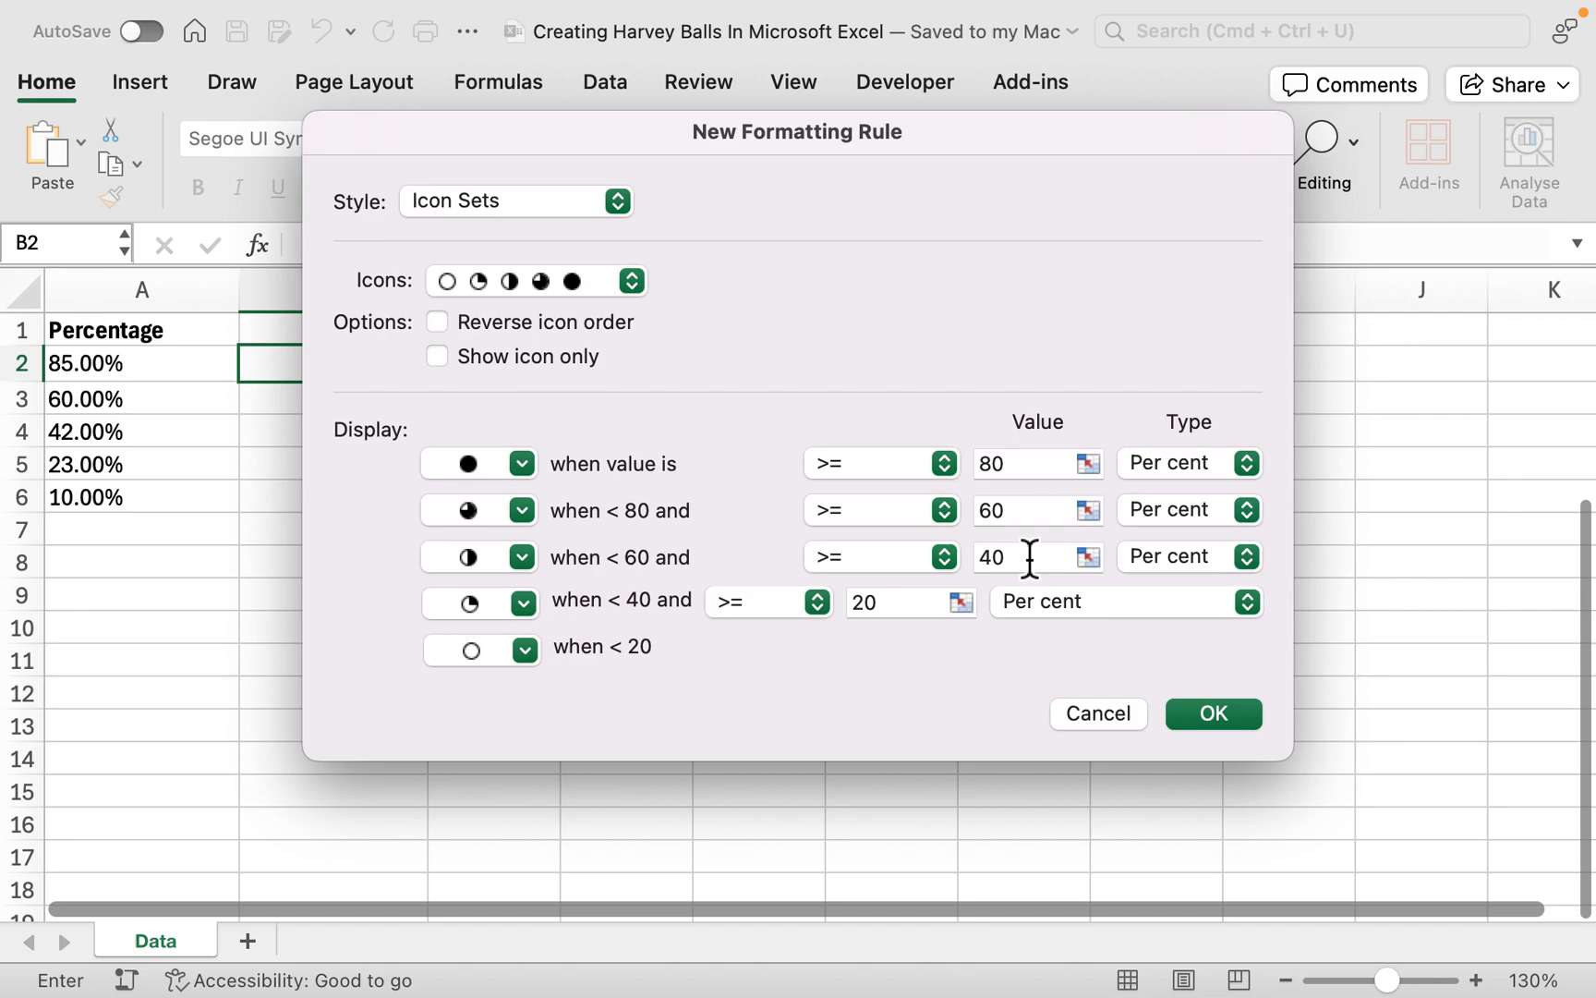
pyautogui.moveTo(899, 643)
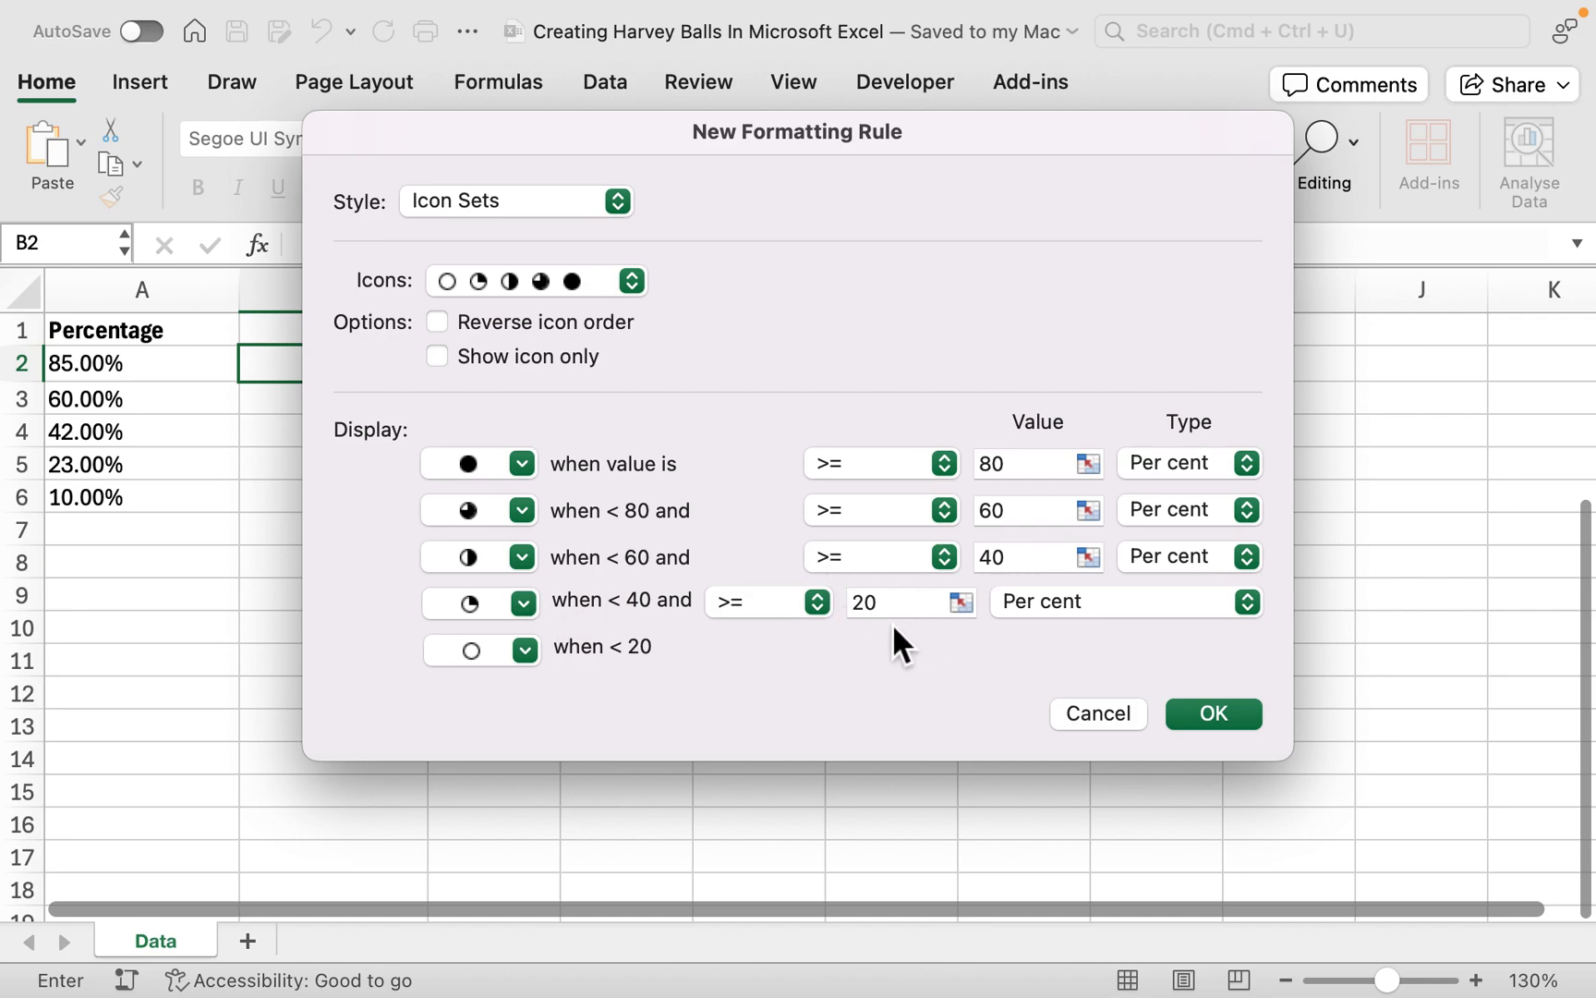
pyautogui.moveTo(728, 626)
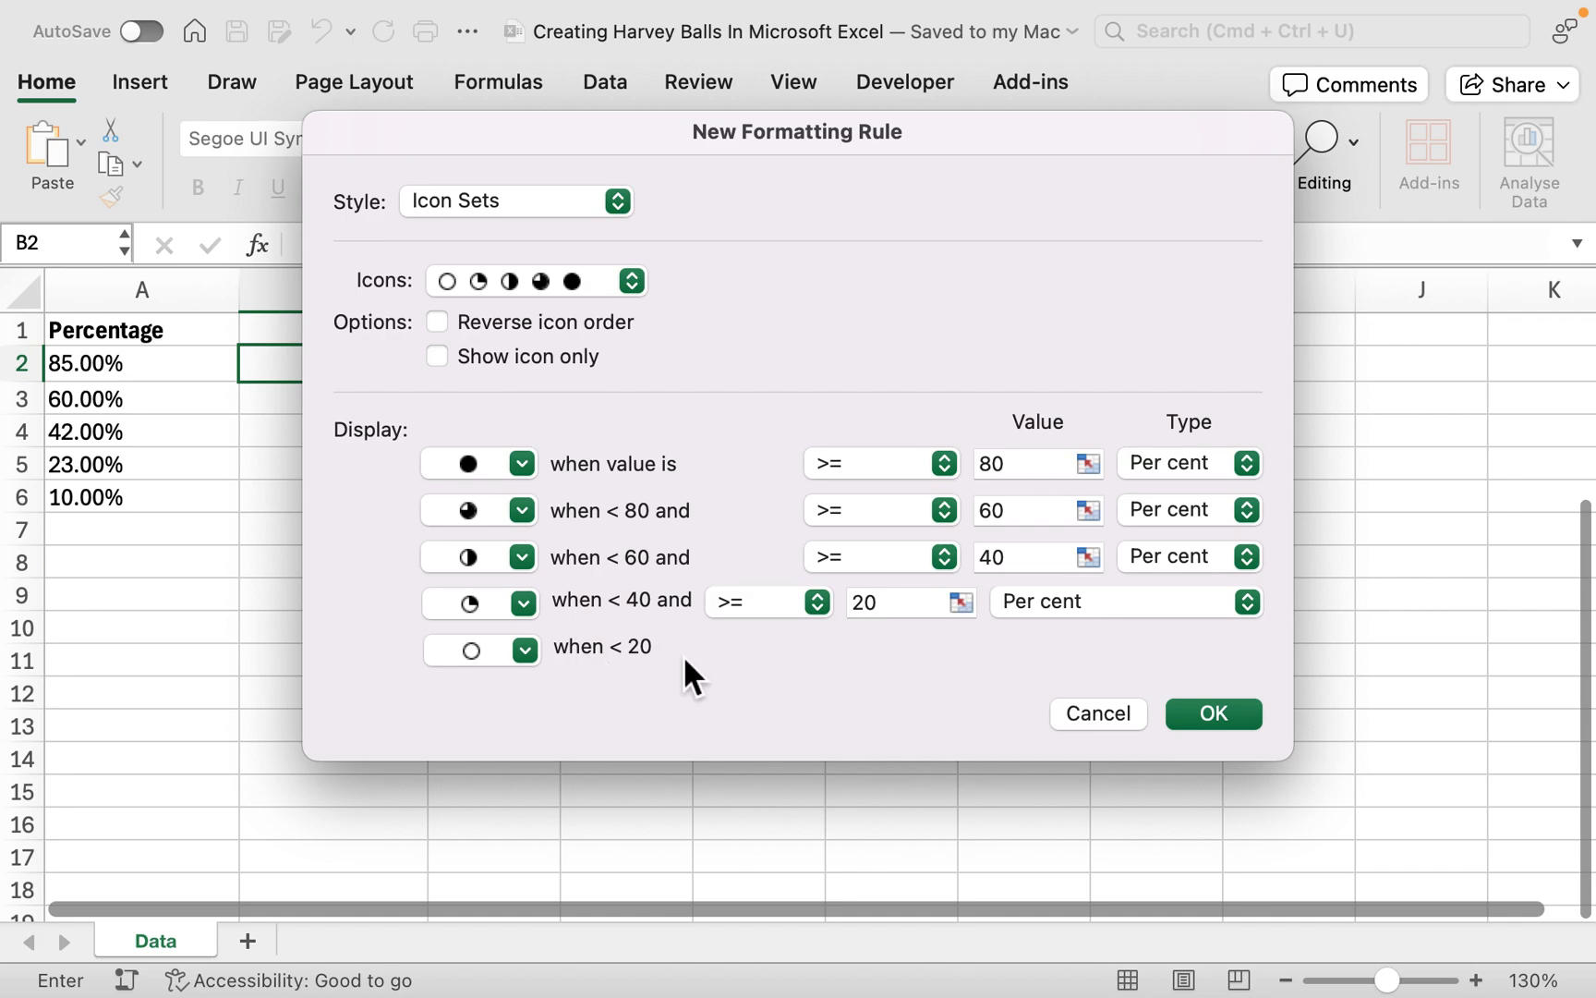
pyautogui.click(886, 600)
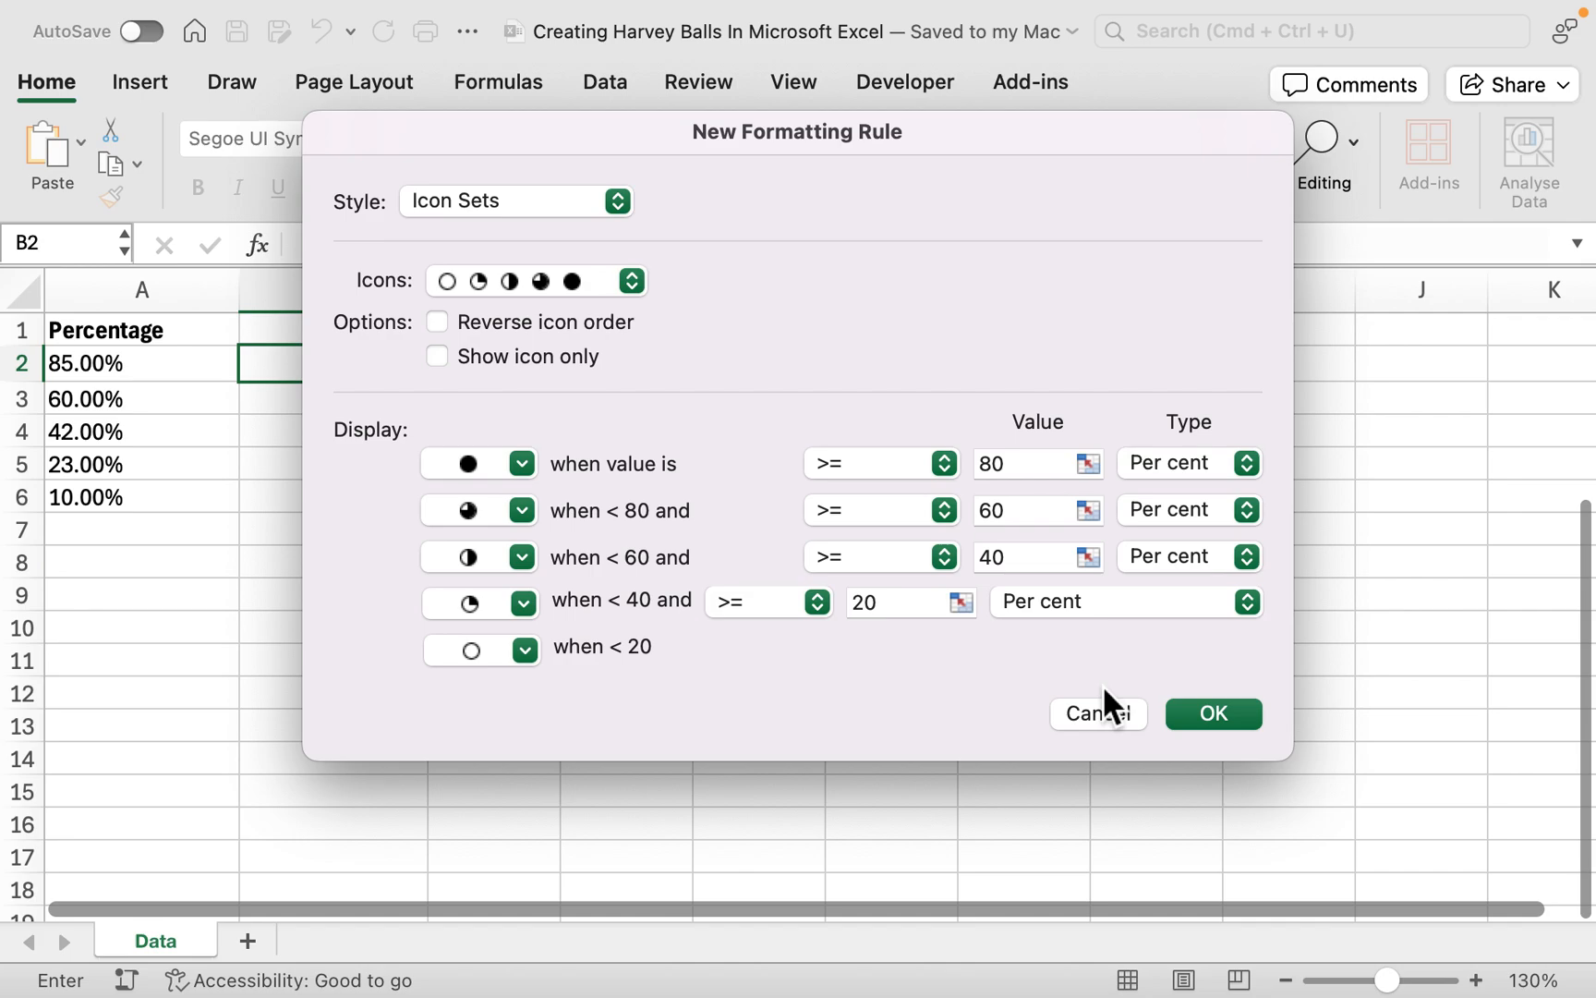
pyautogui.click(1097, 712)
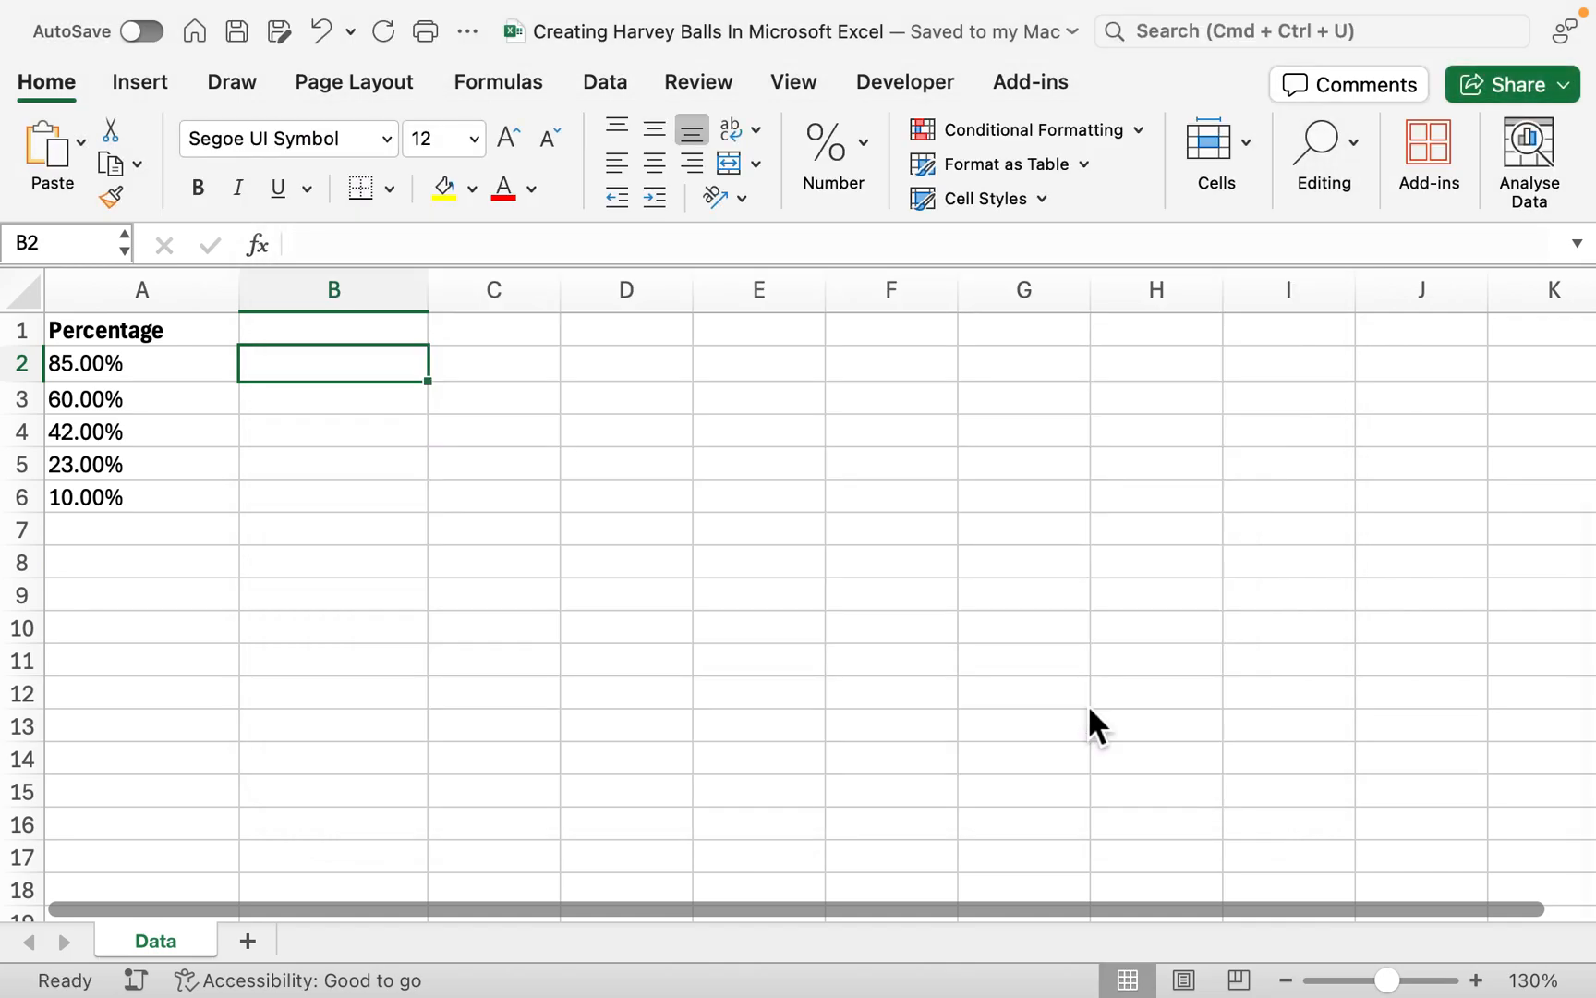
# Apply a 5 Quarters Harvey Ball icon rule to A2:A6 at 80/60/40/20 per cent.
pyautogui.moveTo(140, 362); pyautogui.dragTo(140, 496)
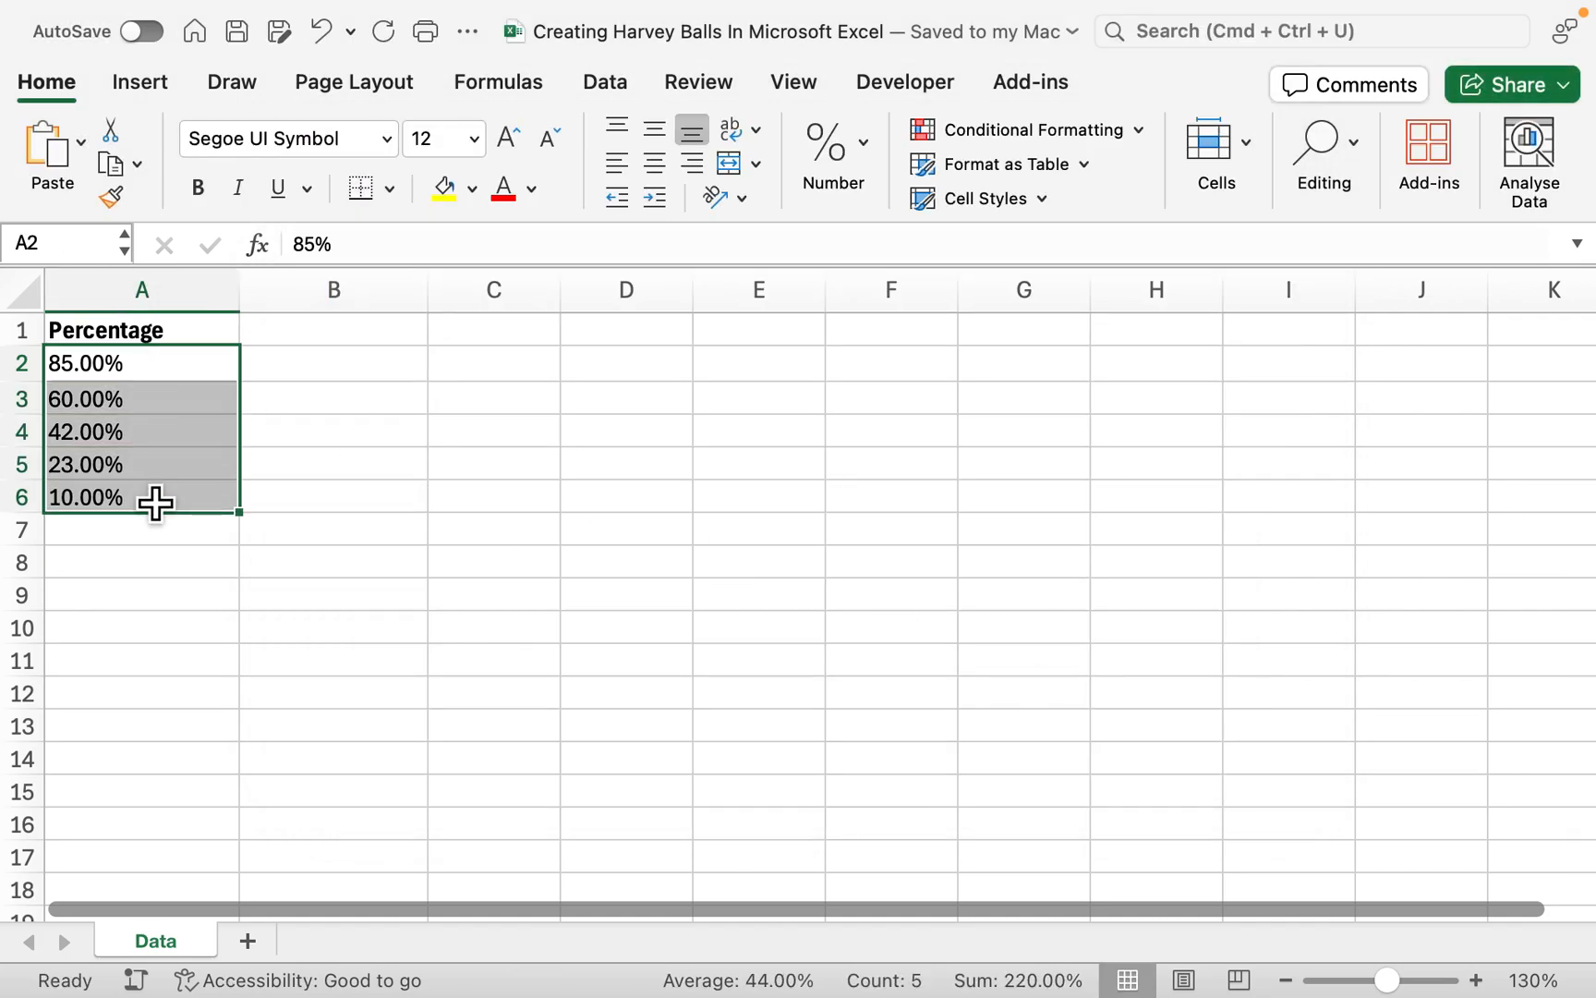
pyautogui.click(1028, 130)
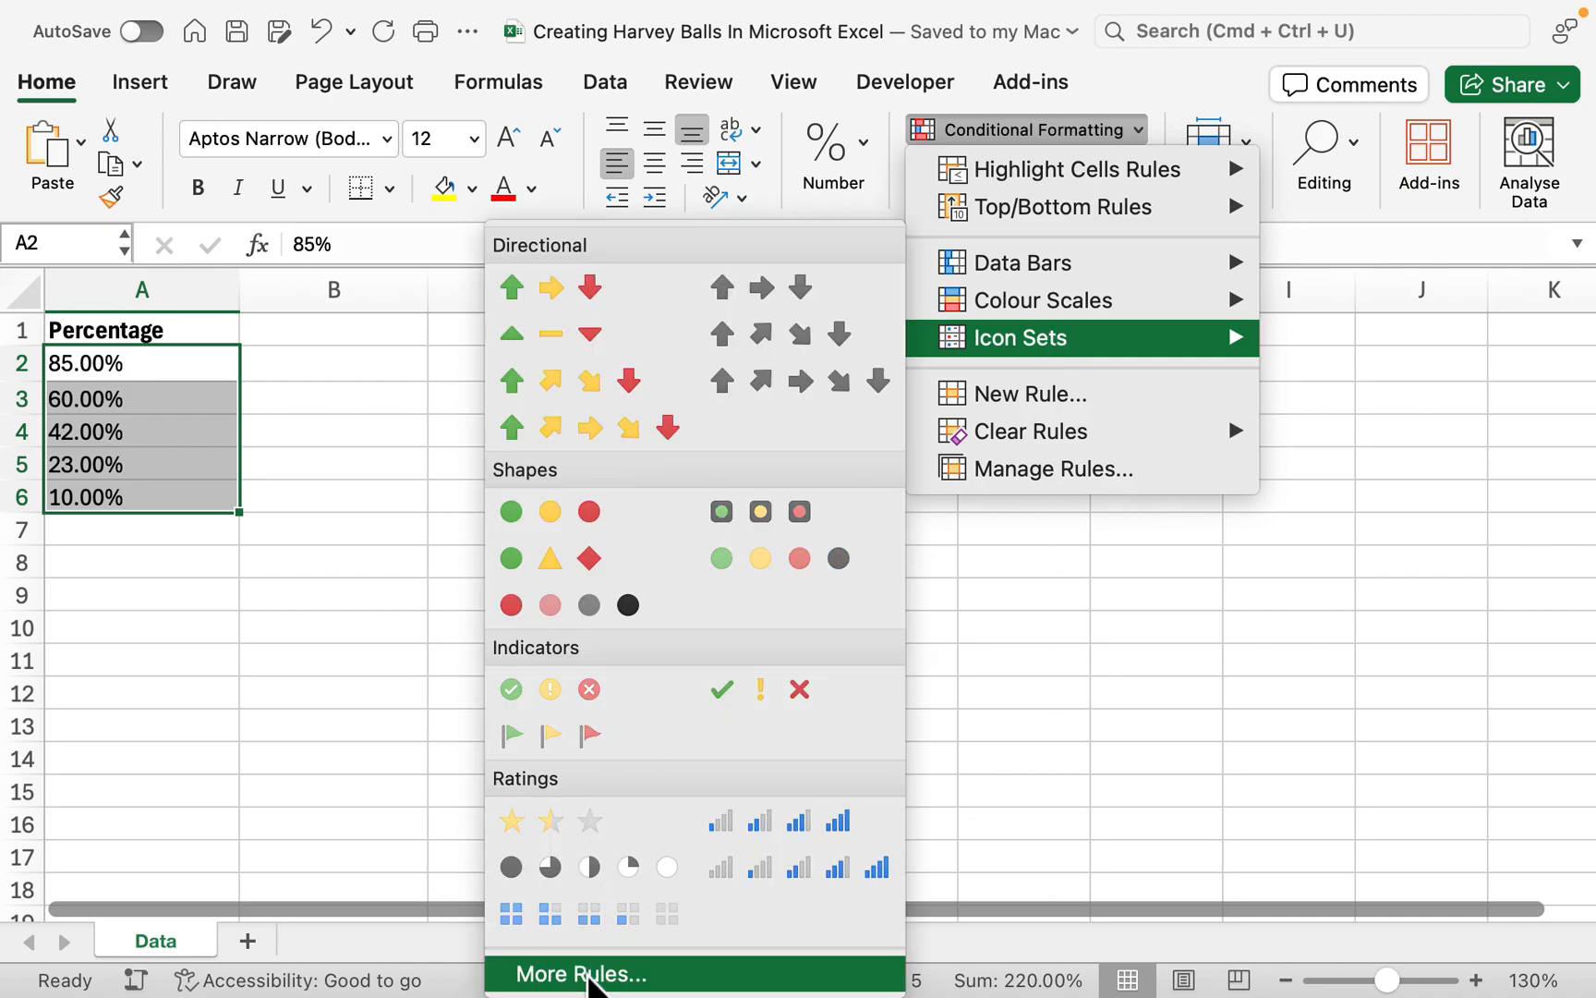
pyautogui.click(580, 974)
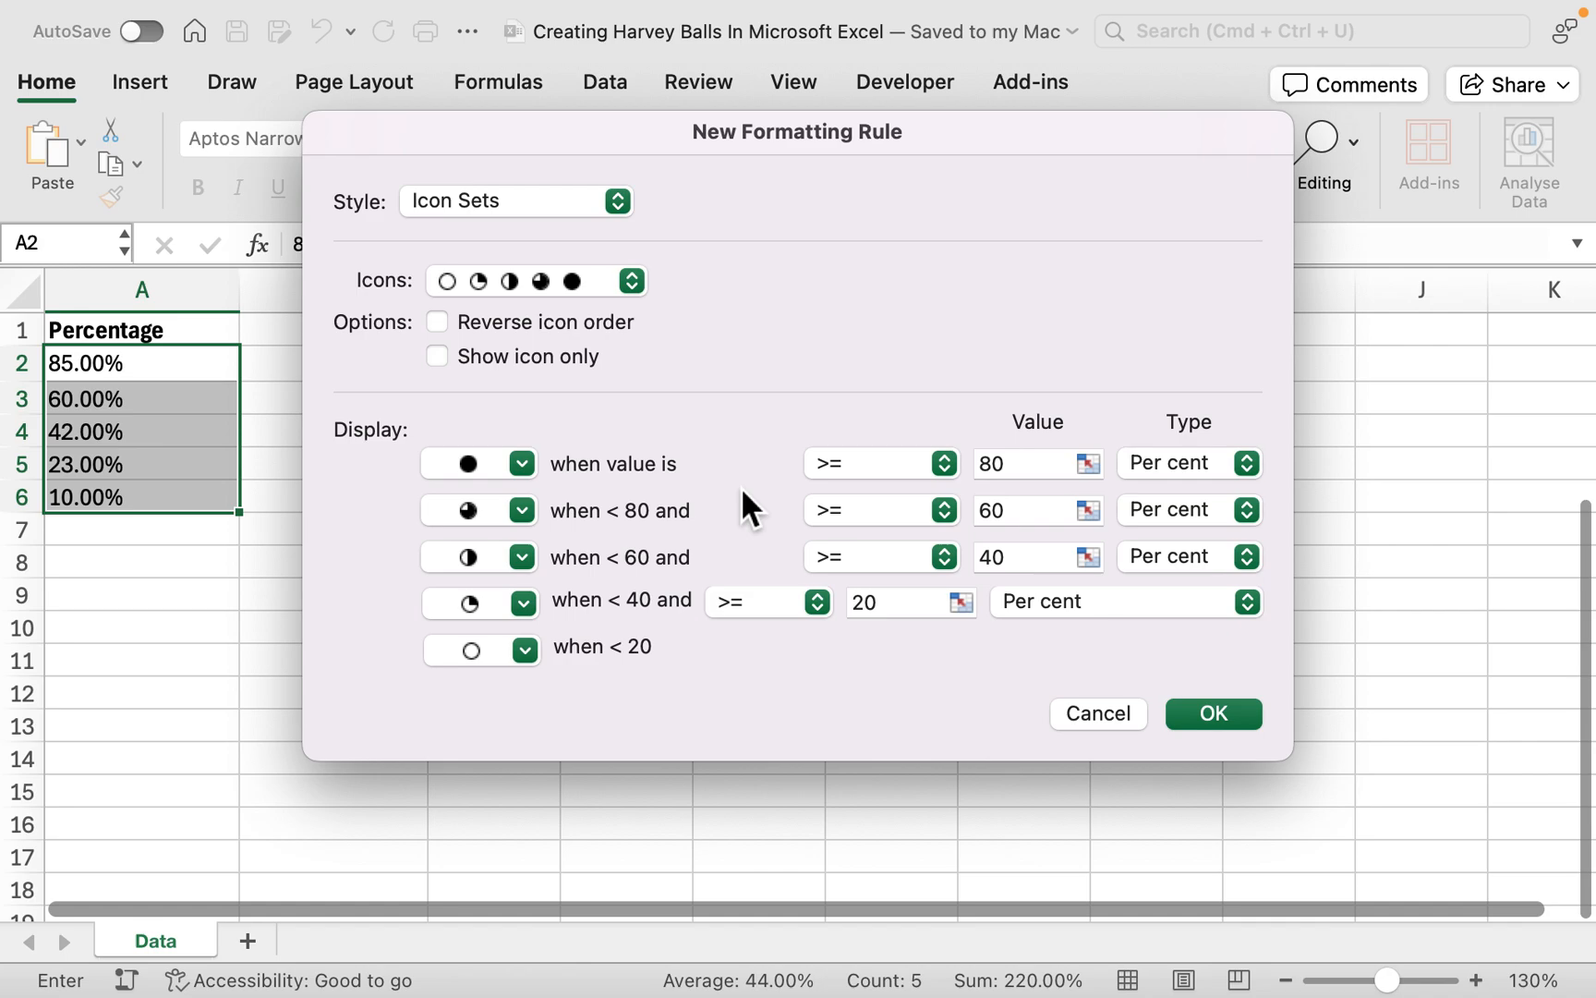
pyautogui.moveTo(580, 631)
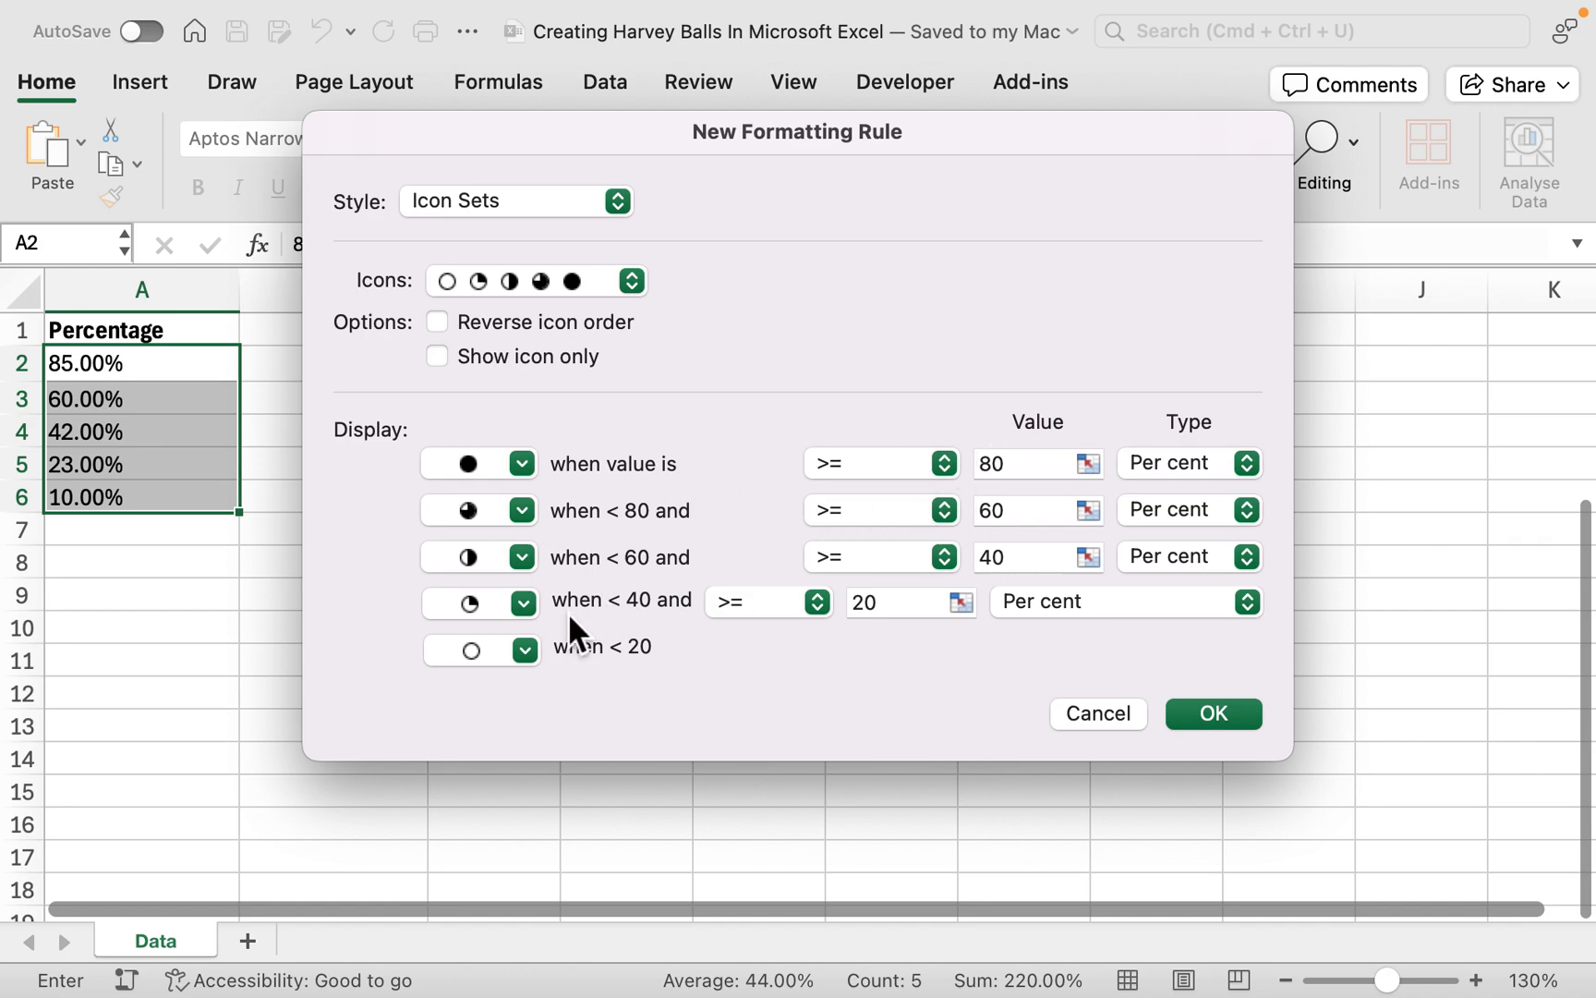
pyautogui.moveTo(1213, 713)
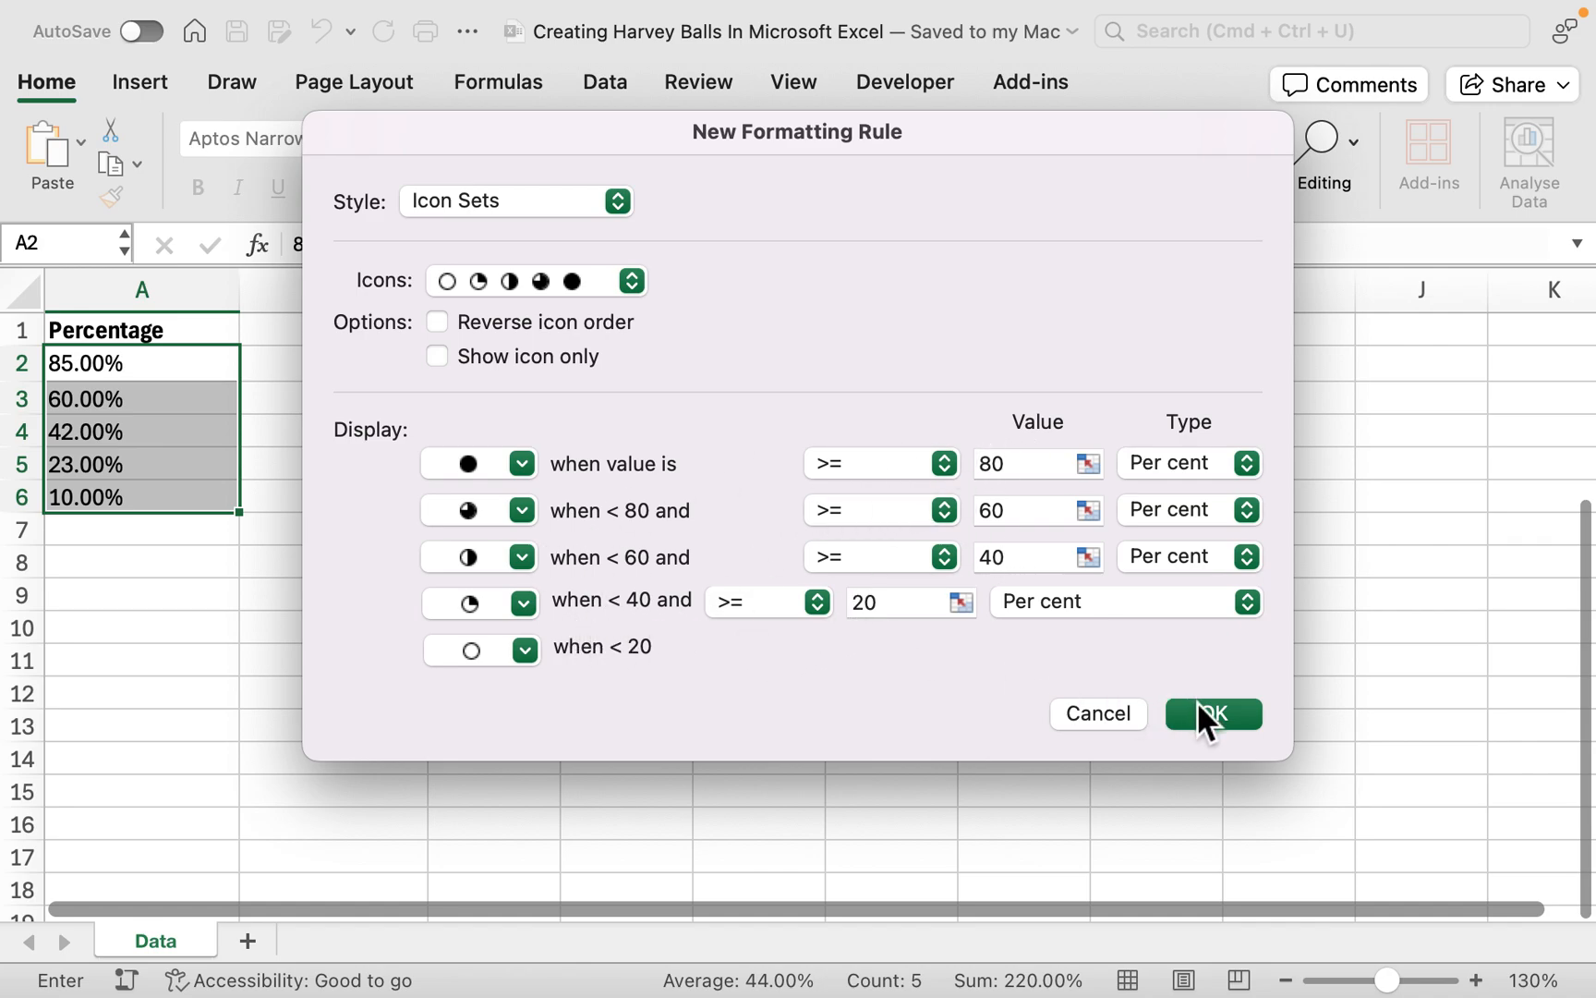
pyautogui.click(1213, 712)
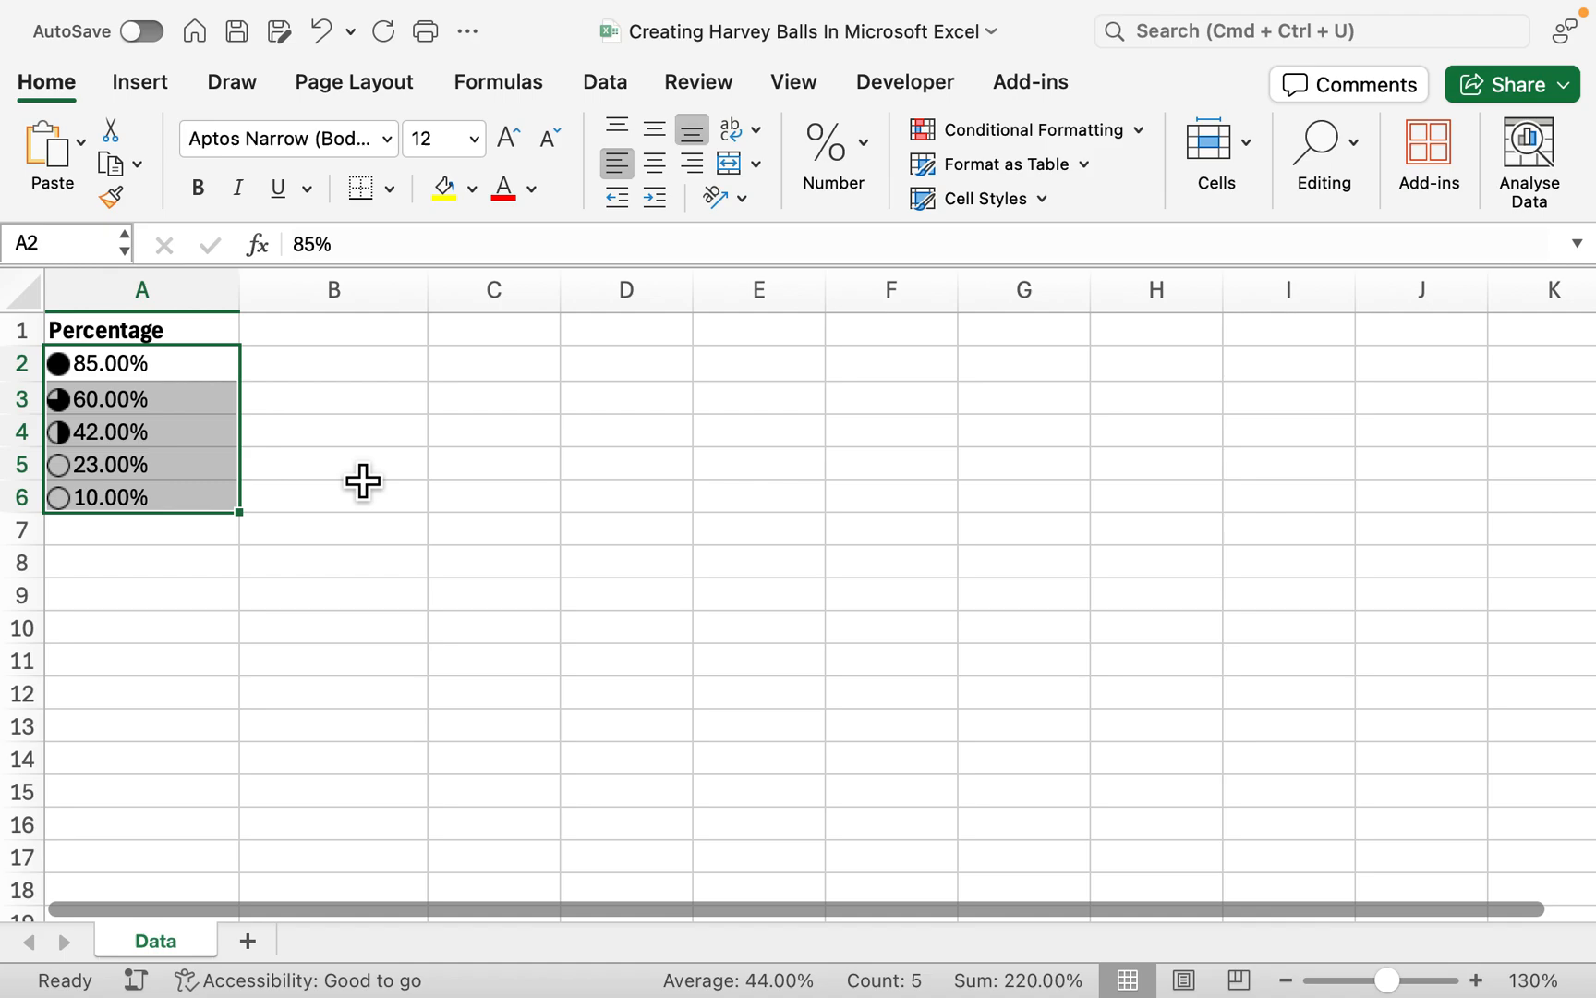
# Select cell B2 next to the first percentage to receive the Segoe UI Symbol font.
pyautogui.click(333, 464)
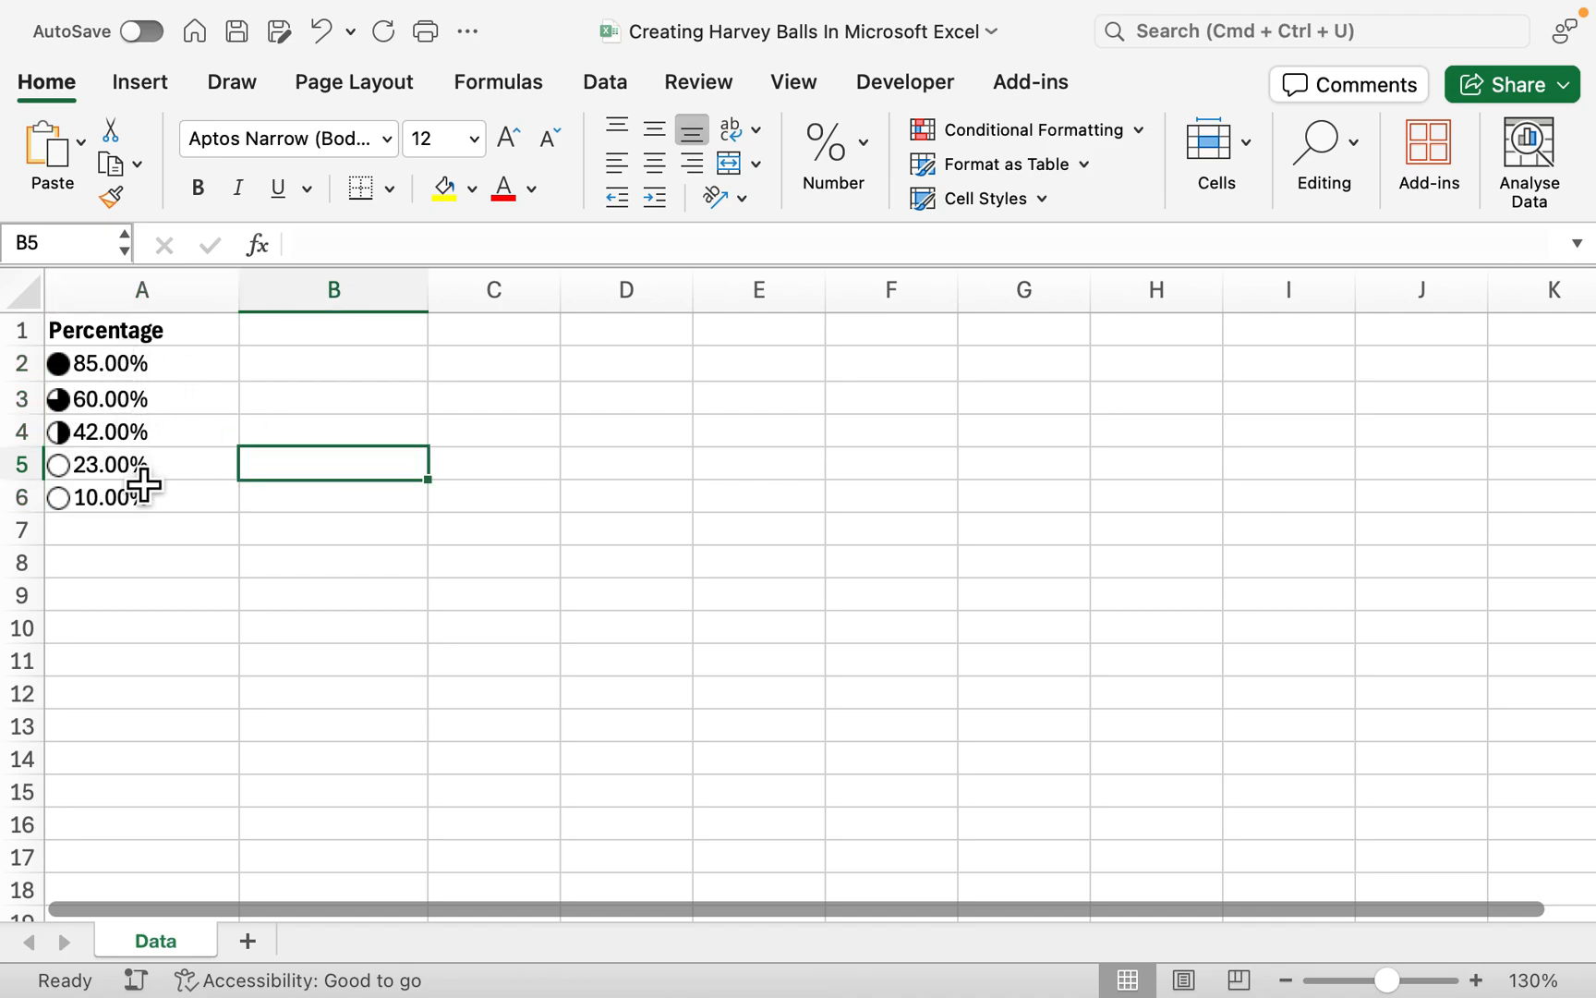
pyautogui.moveTo(91, 425)
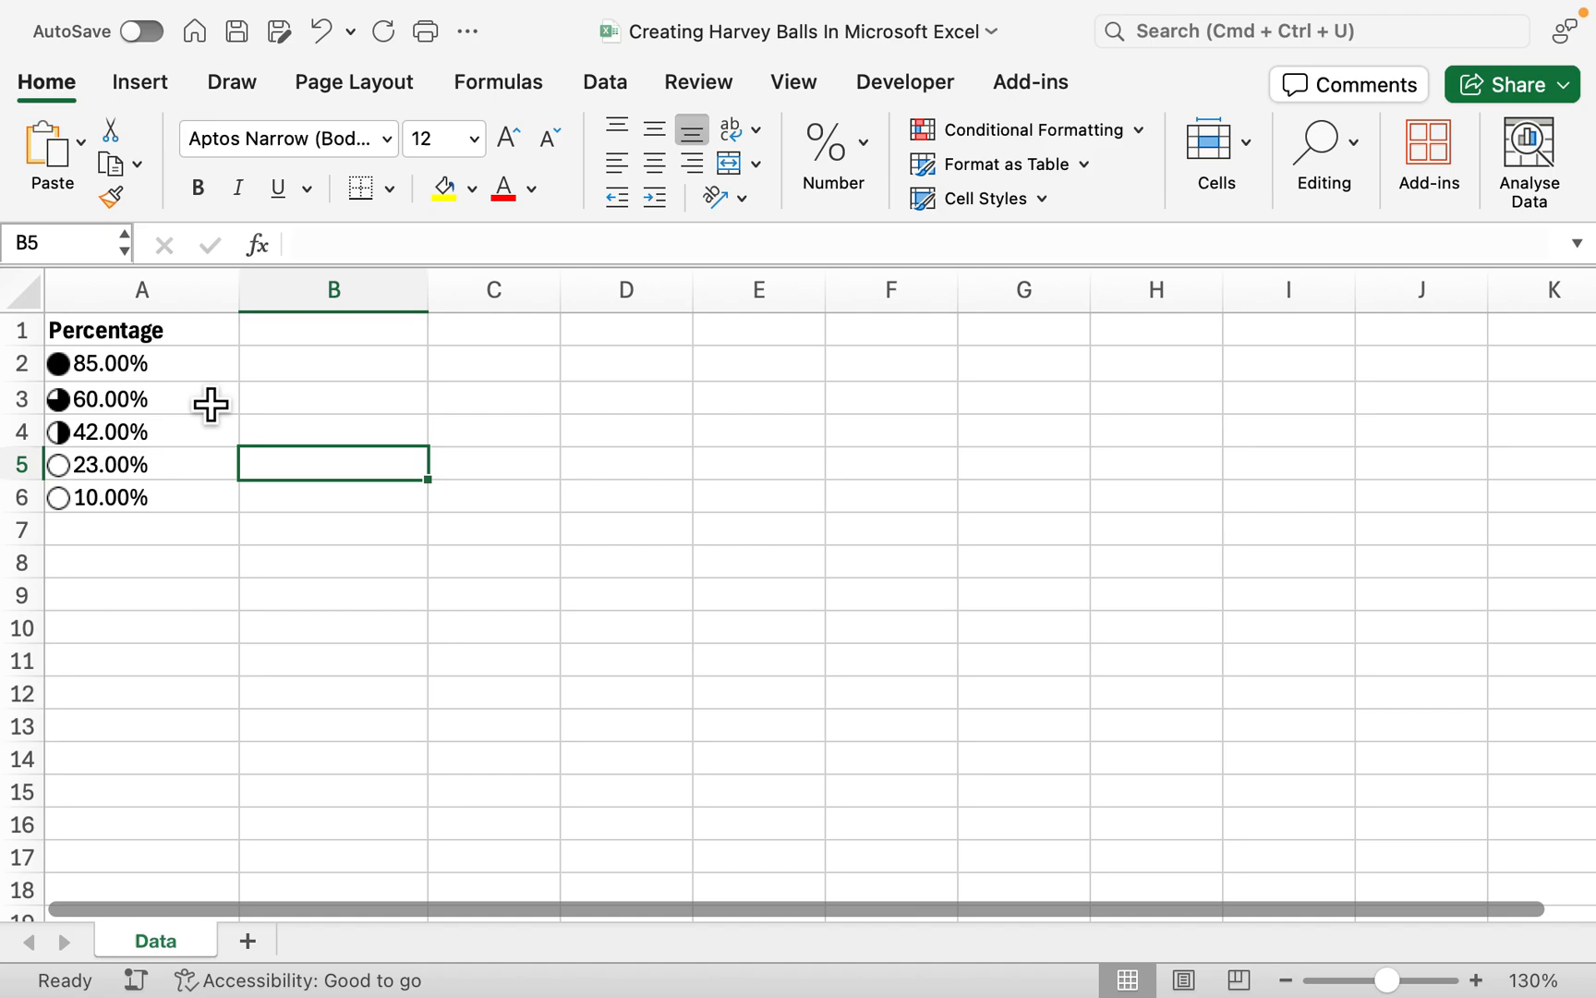
pyautogui.moveTo(93, 435)
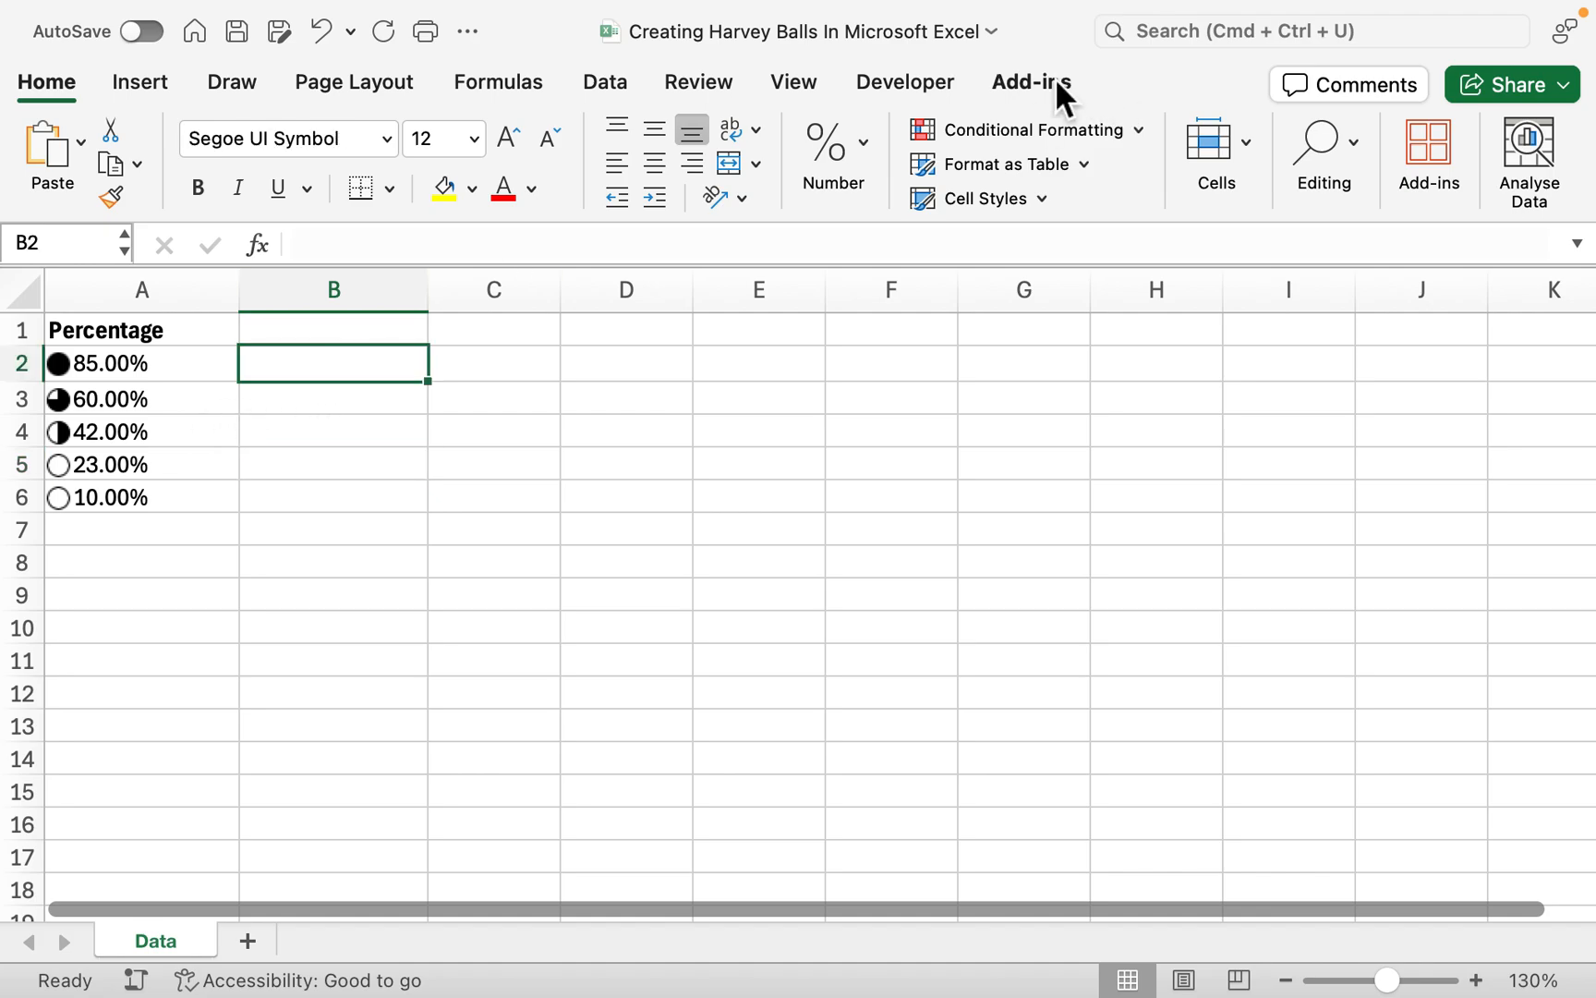
# Open the Symbols and Characters add-in and show its Geometric Shapes subset.
pyautogui.click(1029, 82)
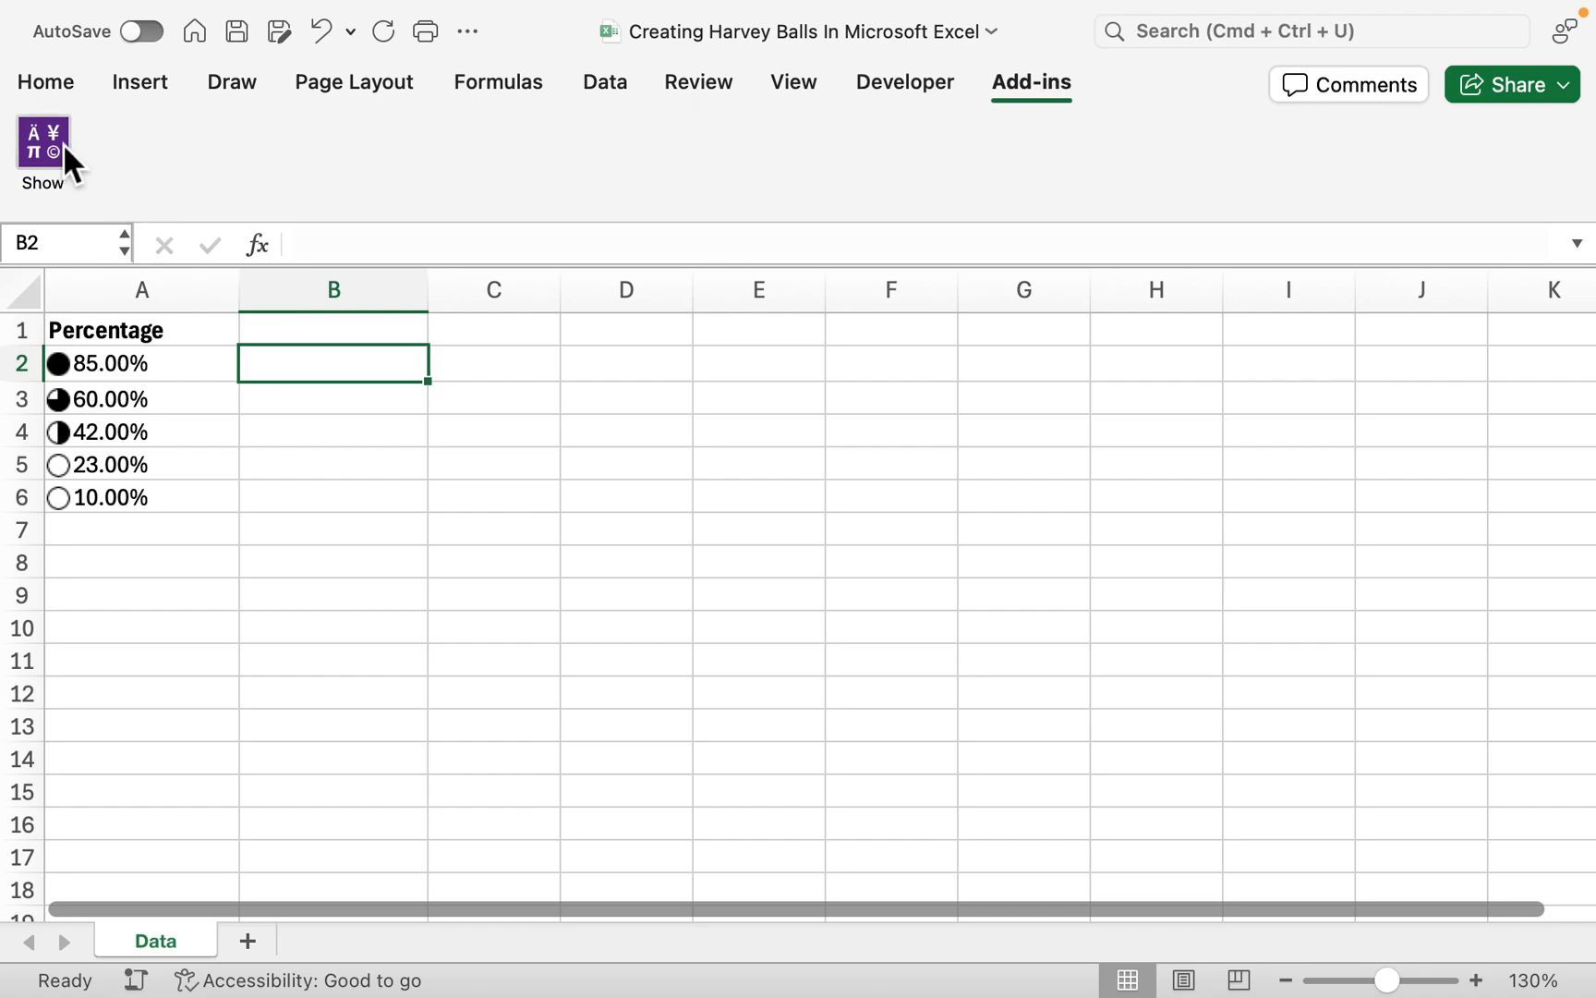
pyautogui.click(42, 145)
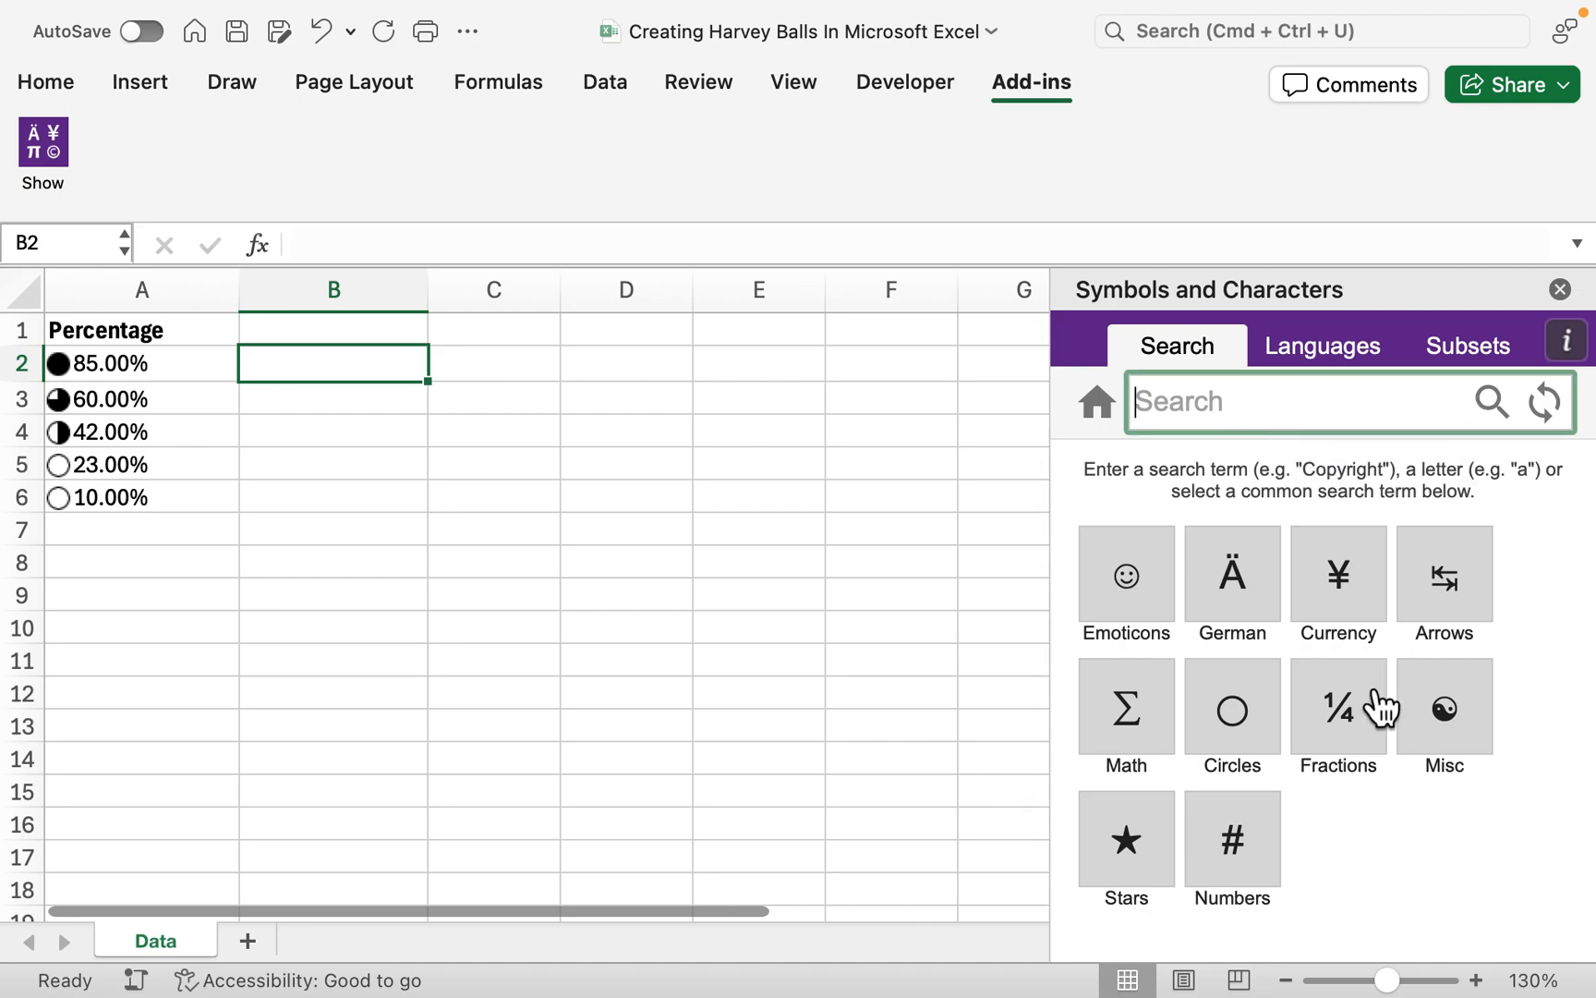
pyautogui.click(1467, 345)
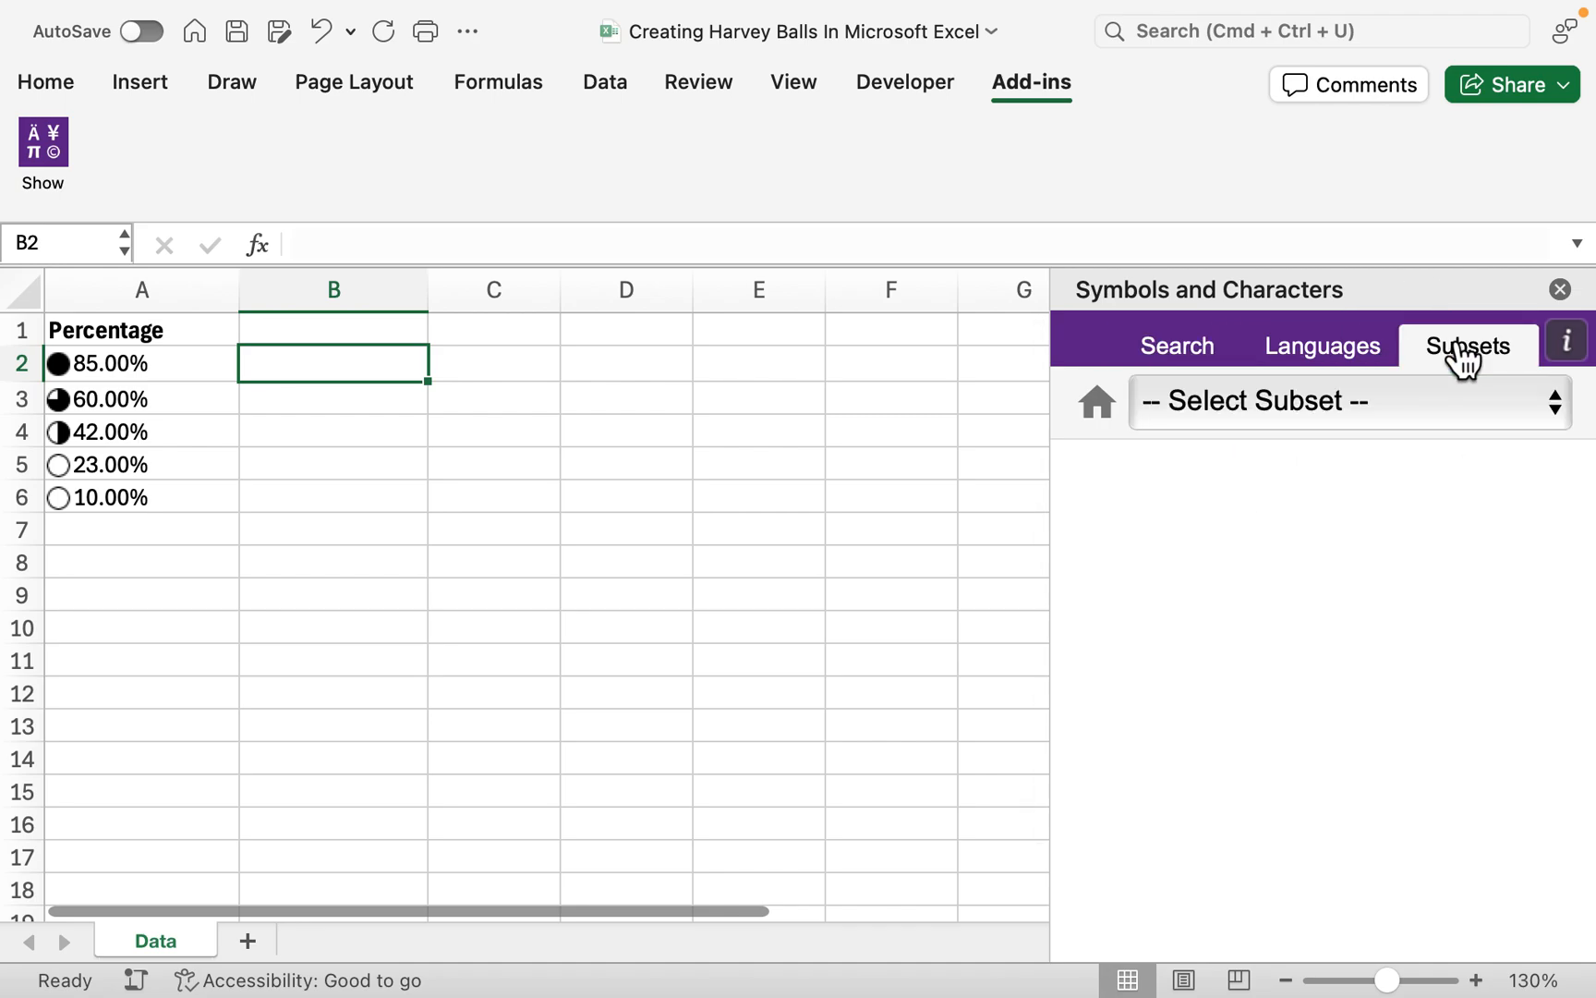
pyautogui.click(1336, 400)
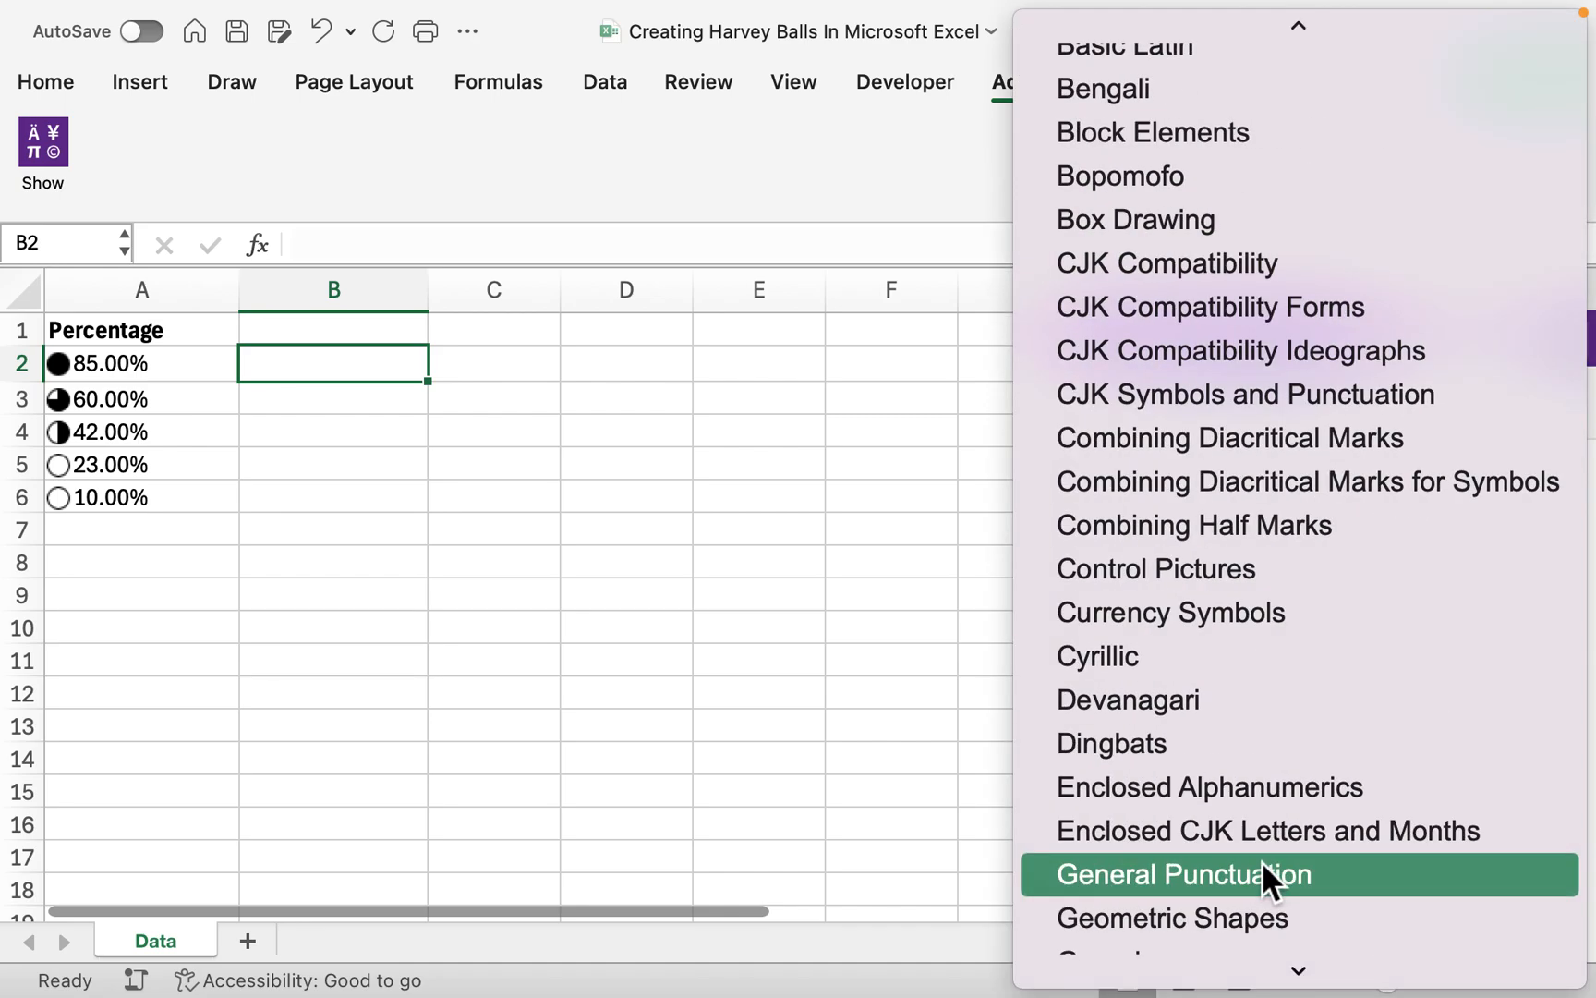
pyautogui.scroll(-3)
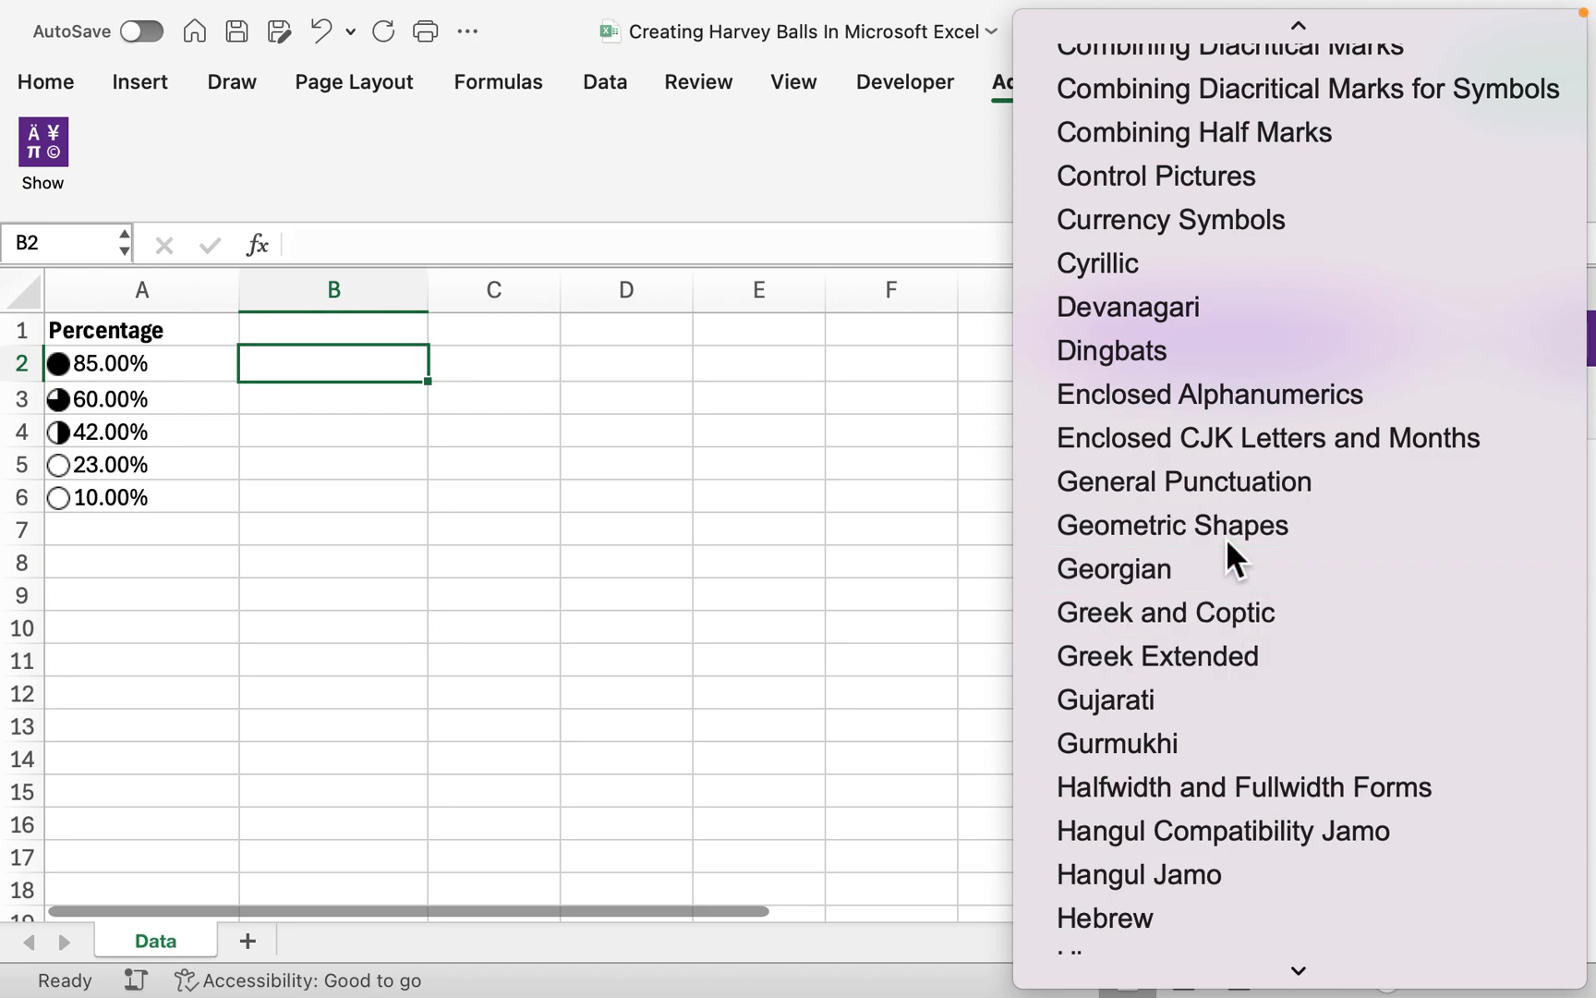
pyautogui.click(1172, 525)
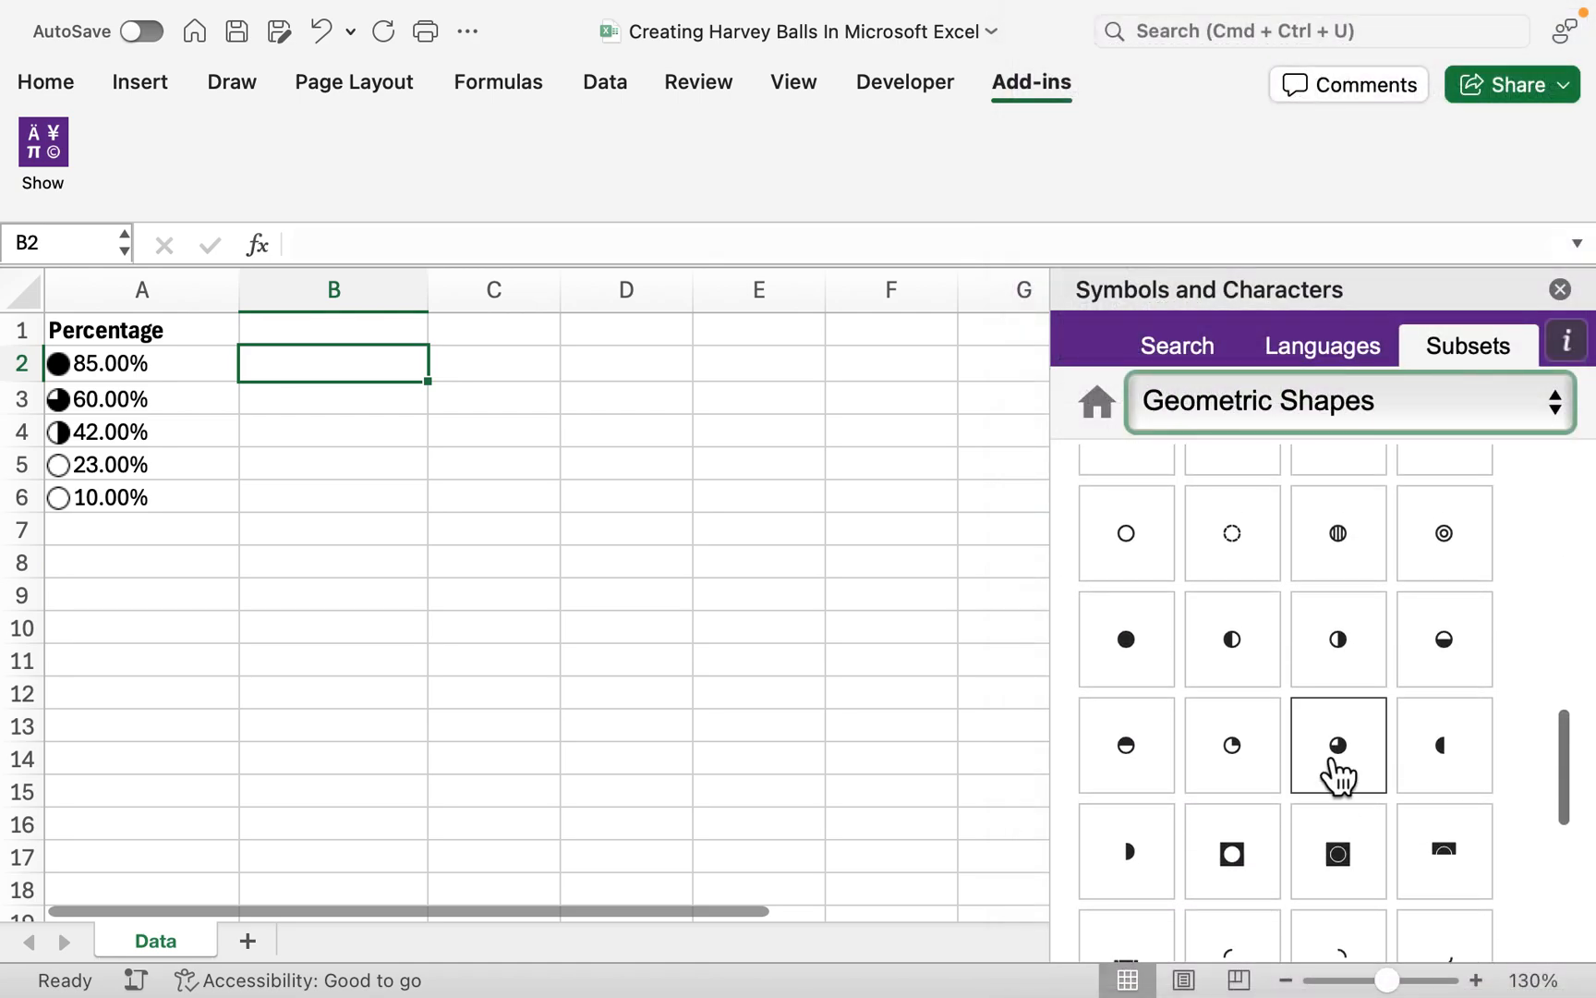
# Insert a filled circle into B2 and a half-filled circle into B3, then close the pane.
pyautogui.click(1337, 744)
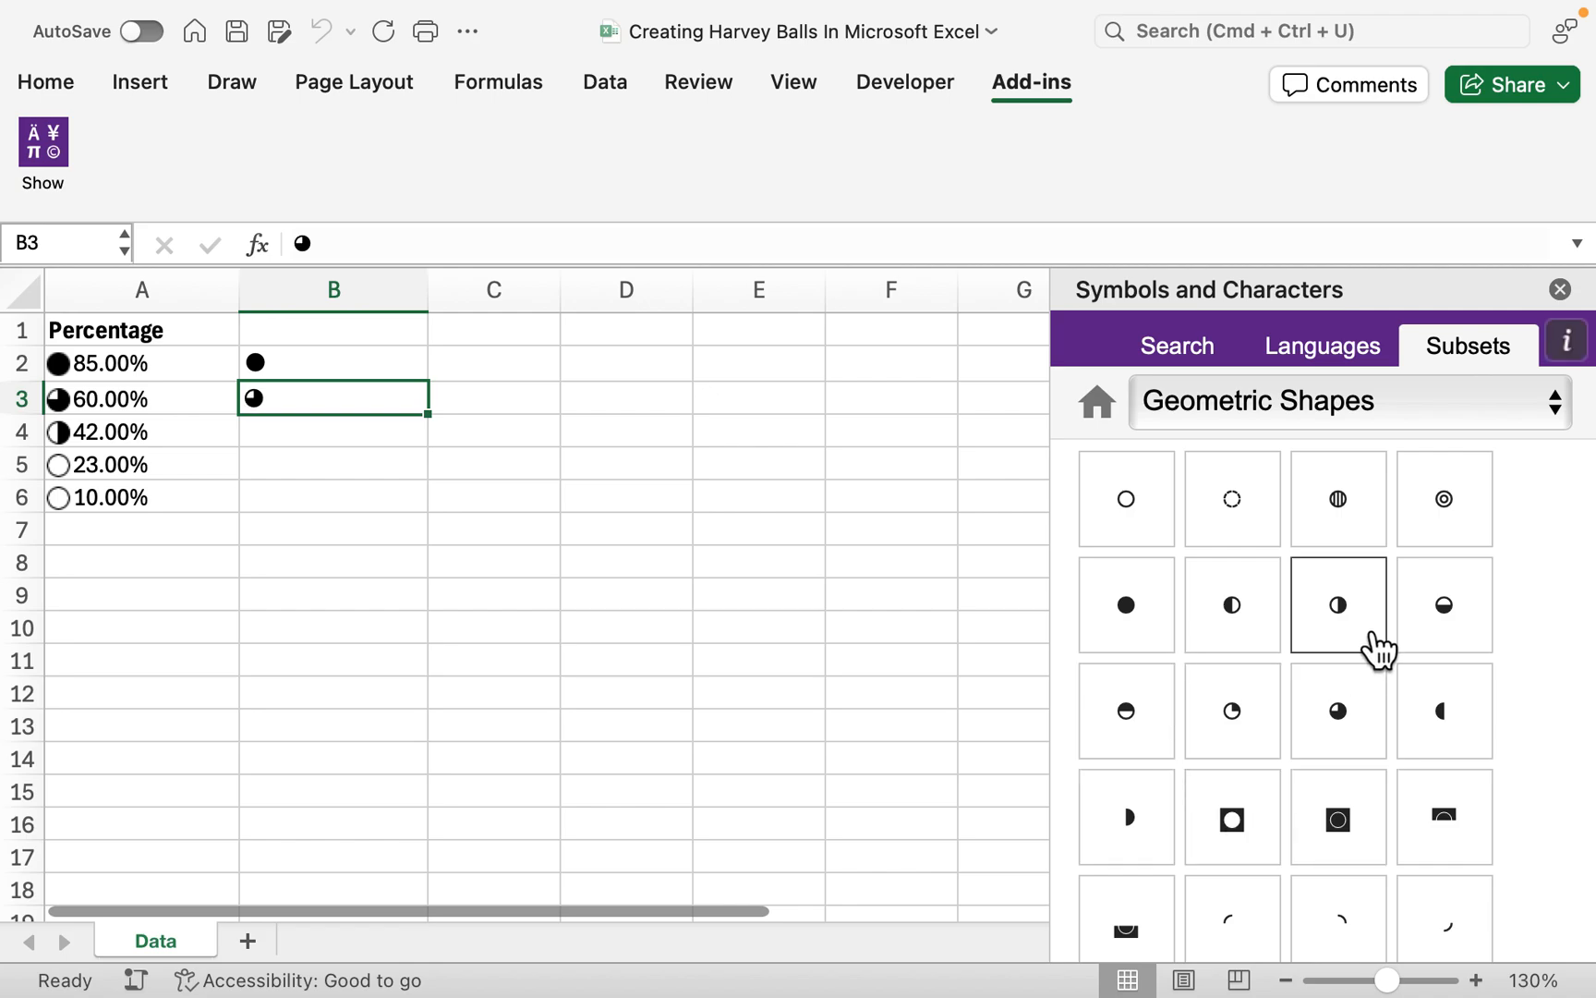
pyautogui.click(1337, 604)
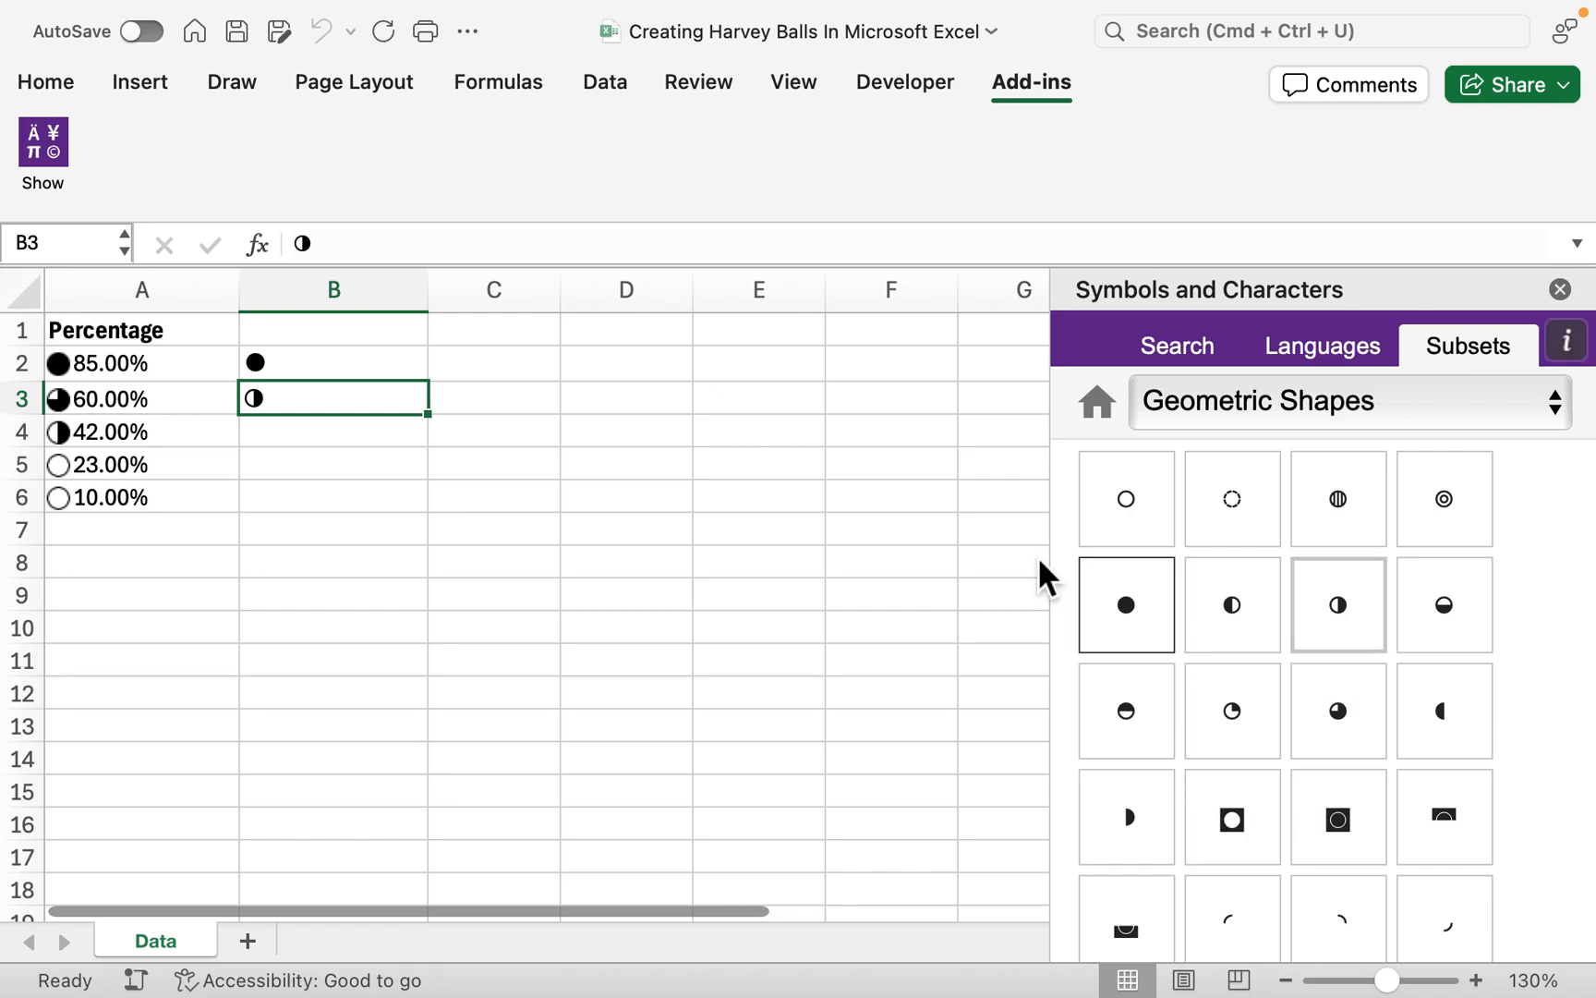
pyautogui.click(1559, 289)
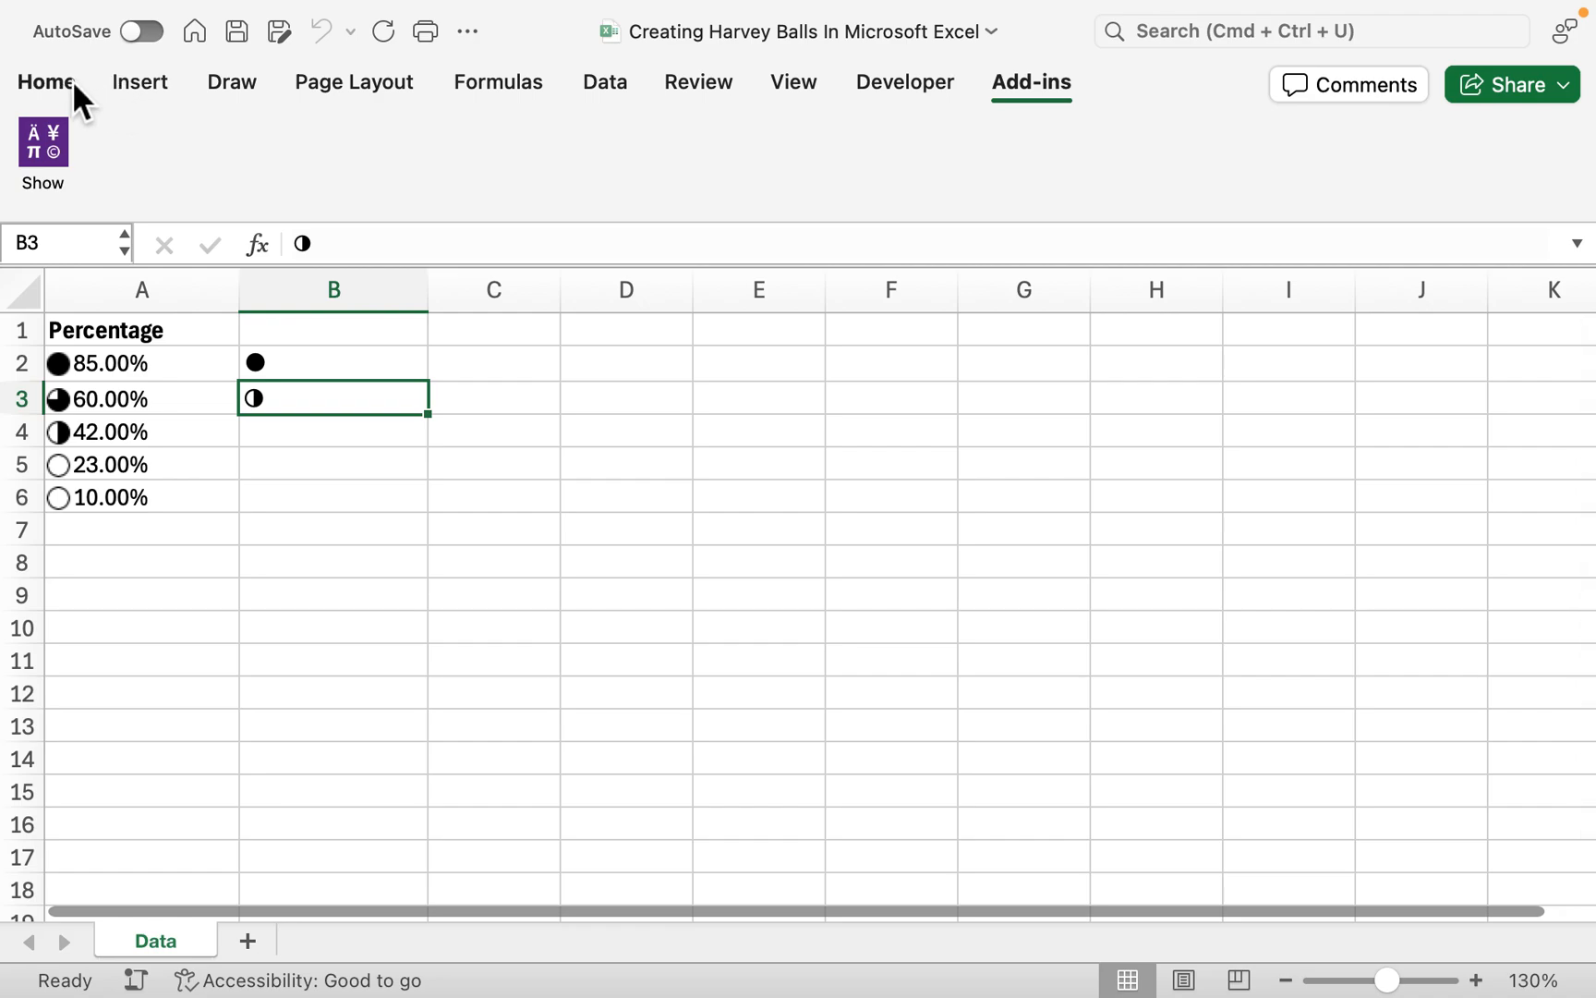
# Show the Symbols and Characters add-in again from the Insert tab's add-ins.
pyautogui.click(140, 82)
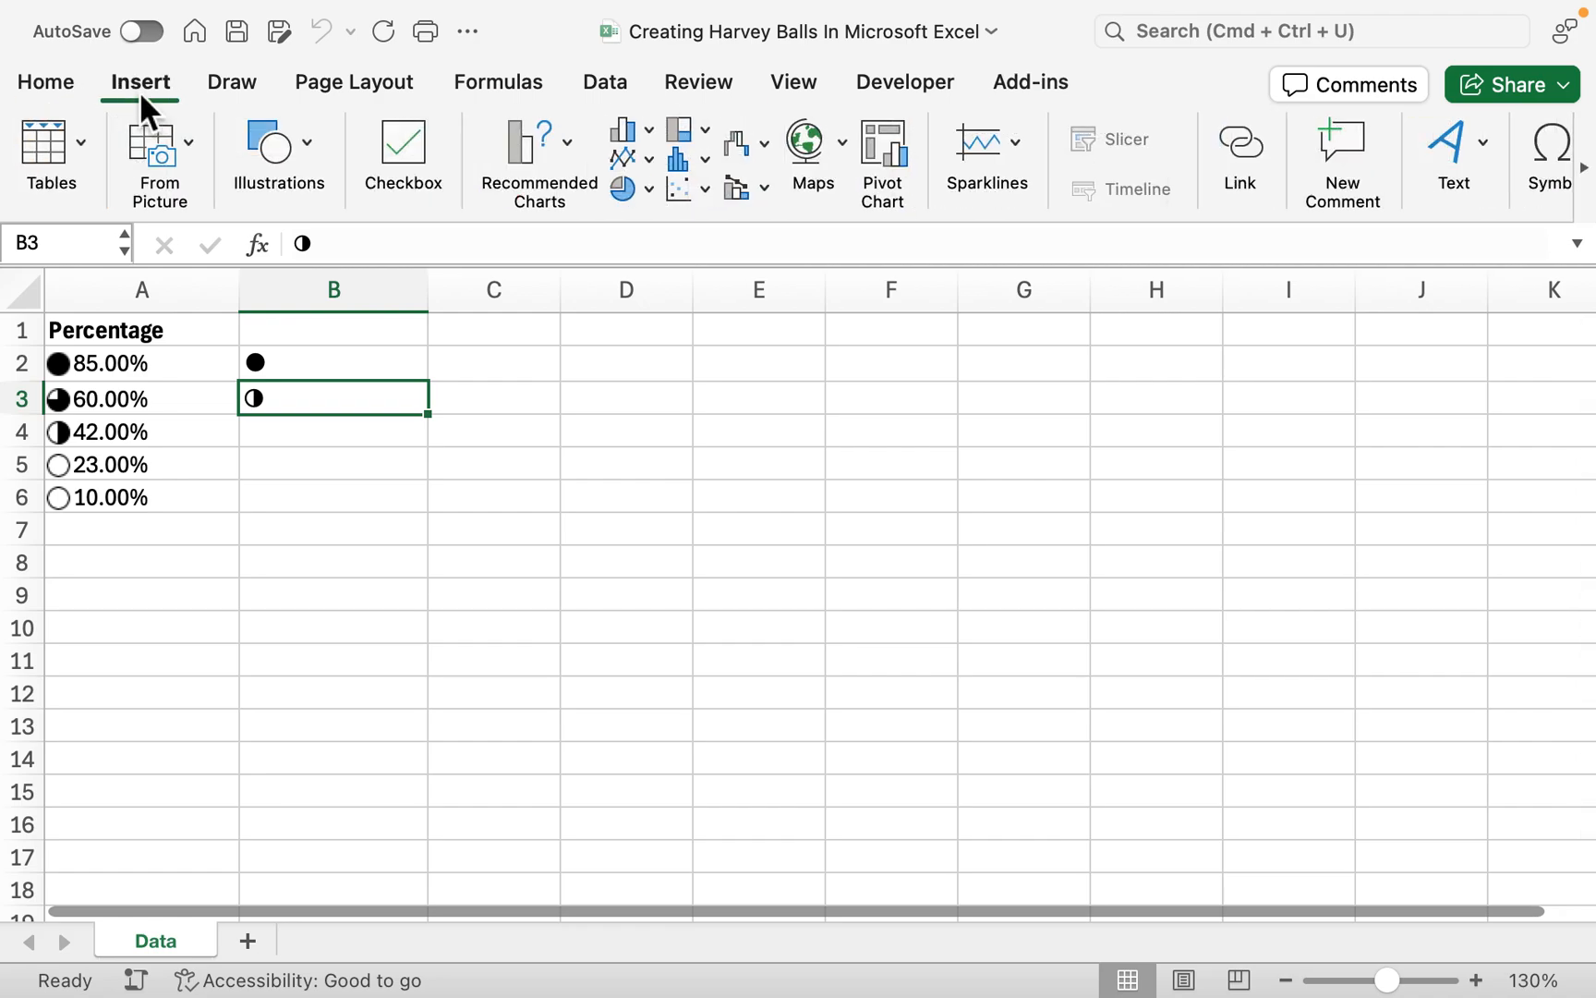
pyautogui.click(1427, 158)
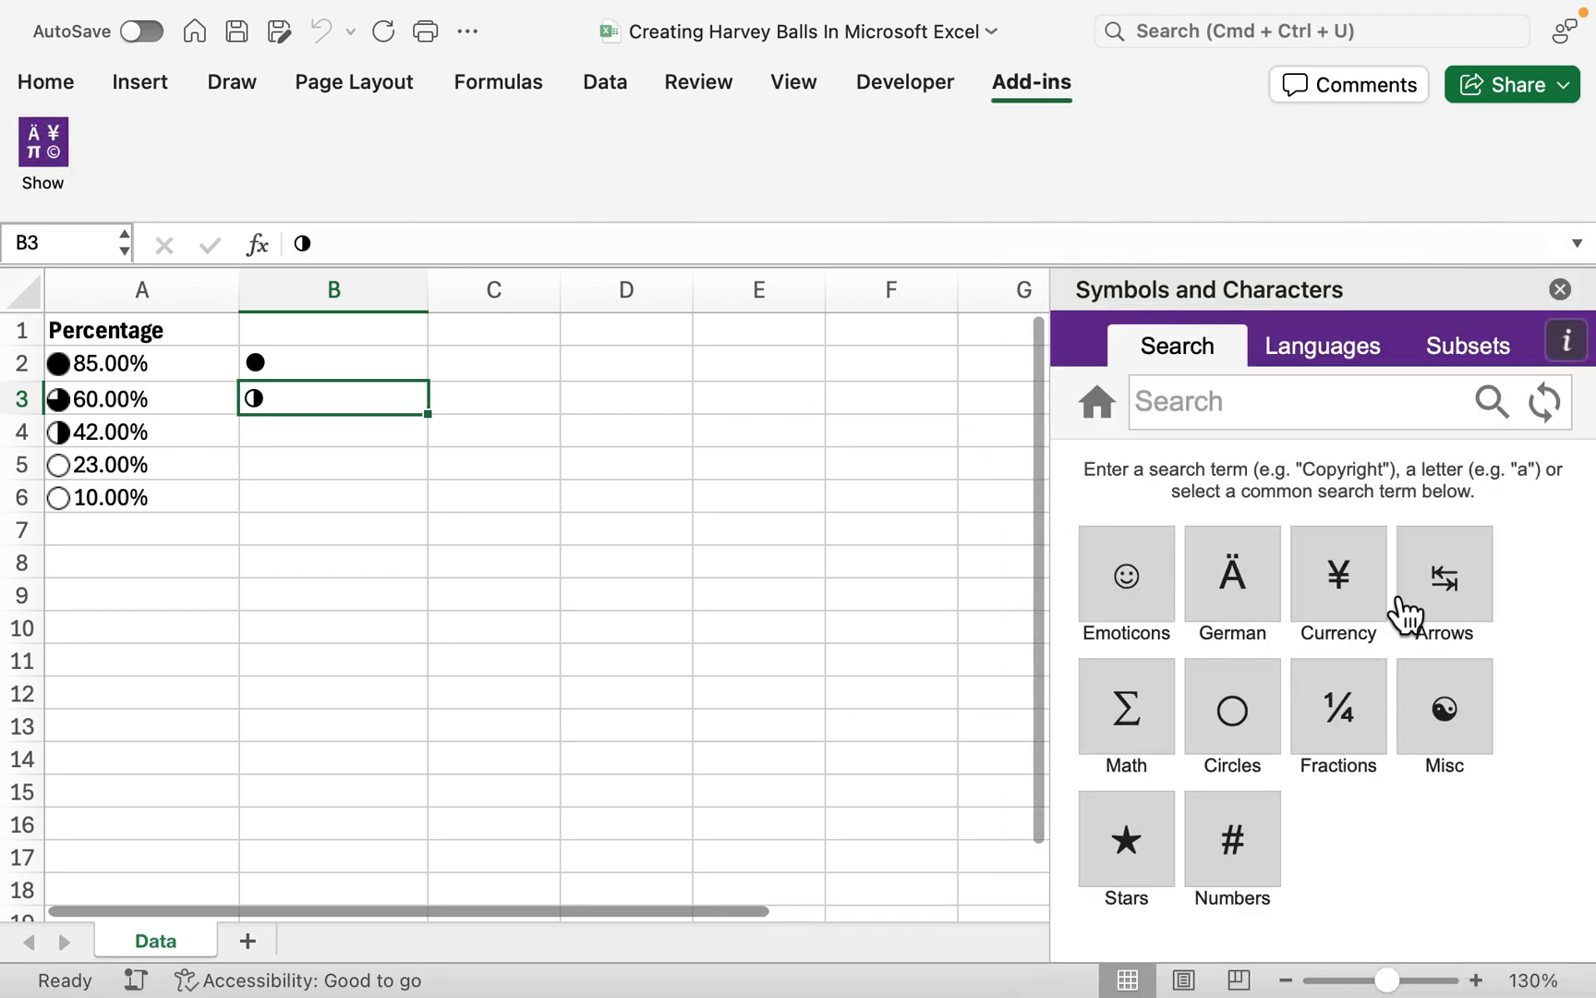
# Browse the symbols pane by Unicode subset and pick Geometric Shapes.
pyautogui.click(1466, 345)
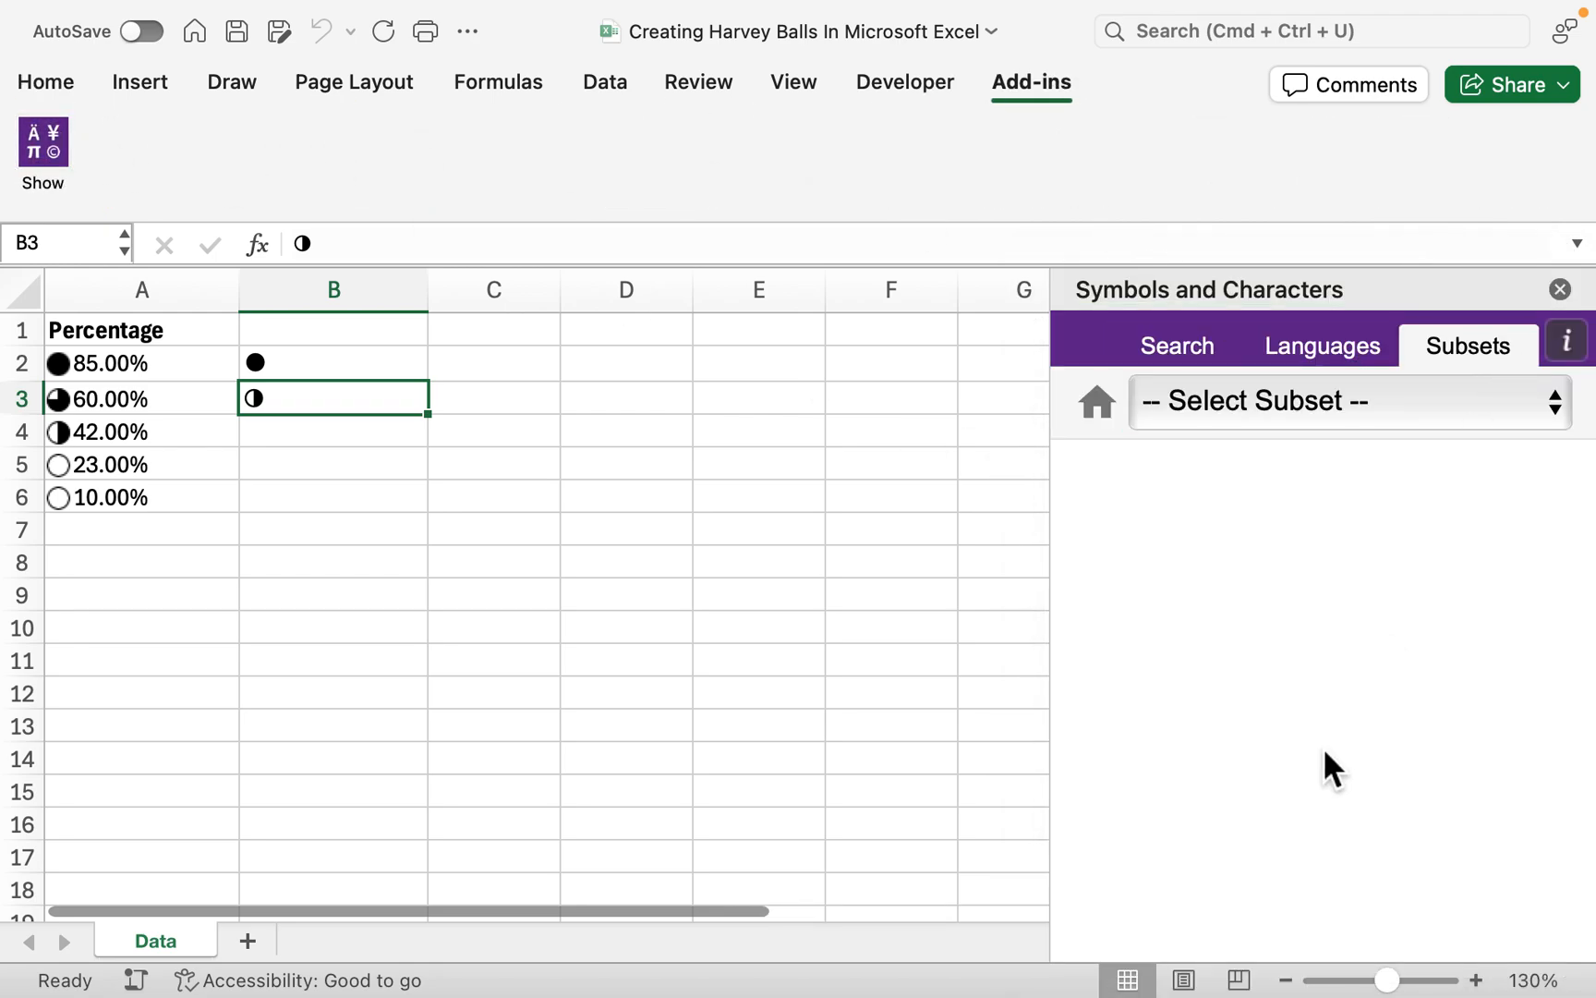
pyautogui.click(1344, 399)
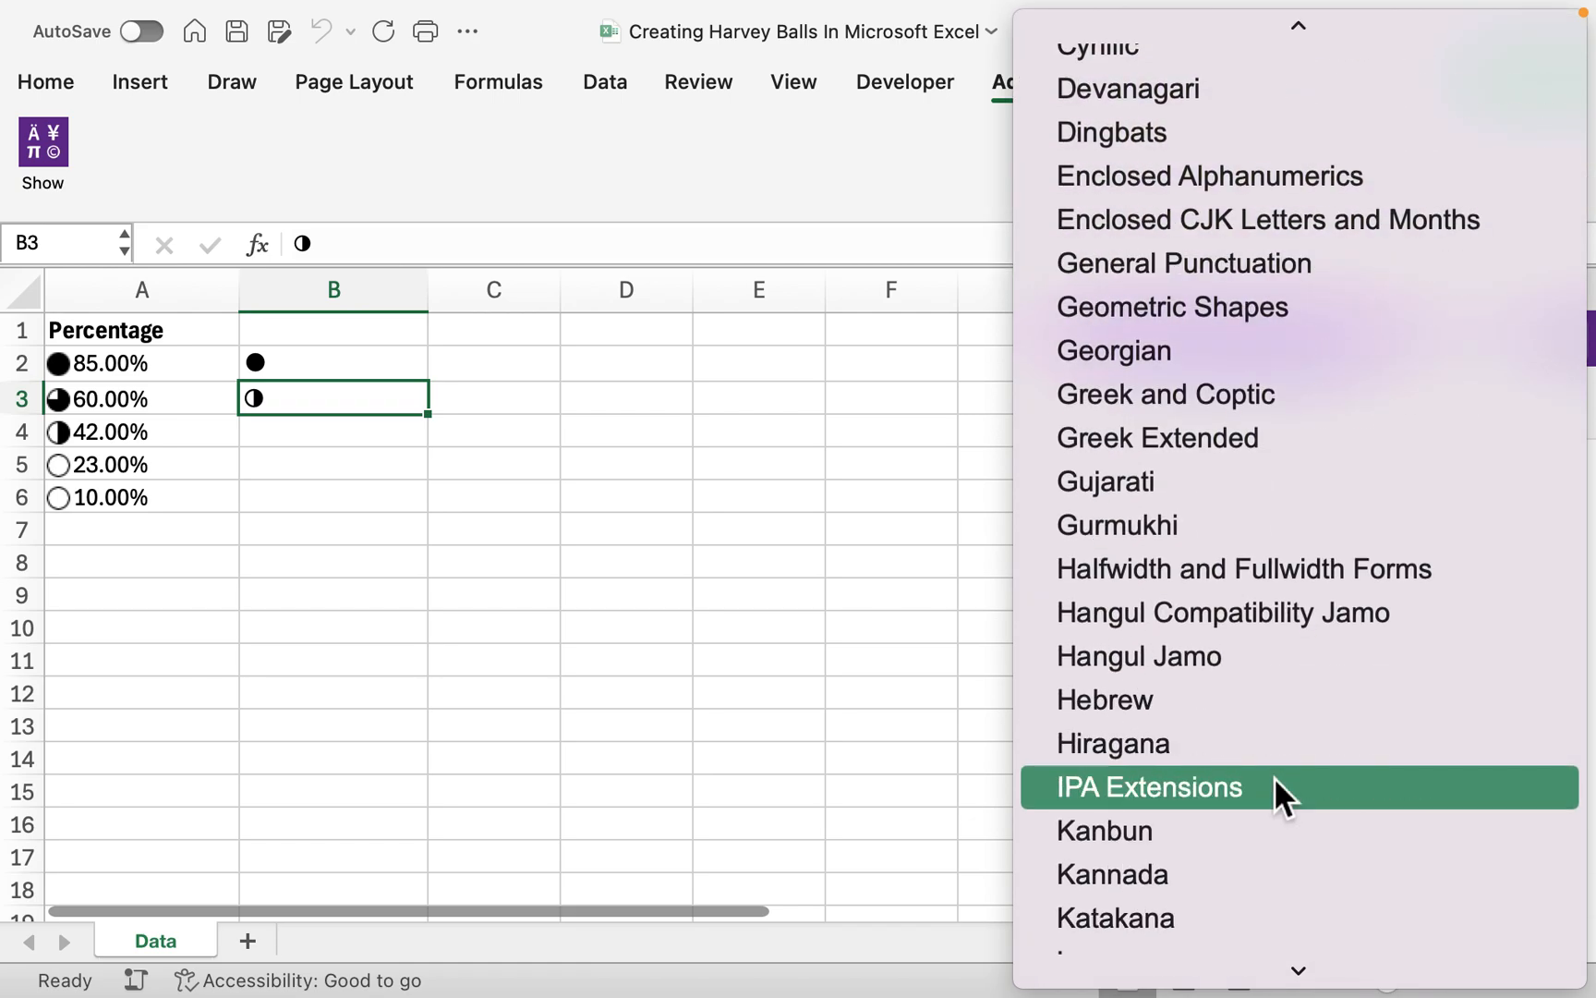
pyautogui.click(1171, 307)
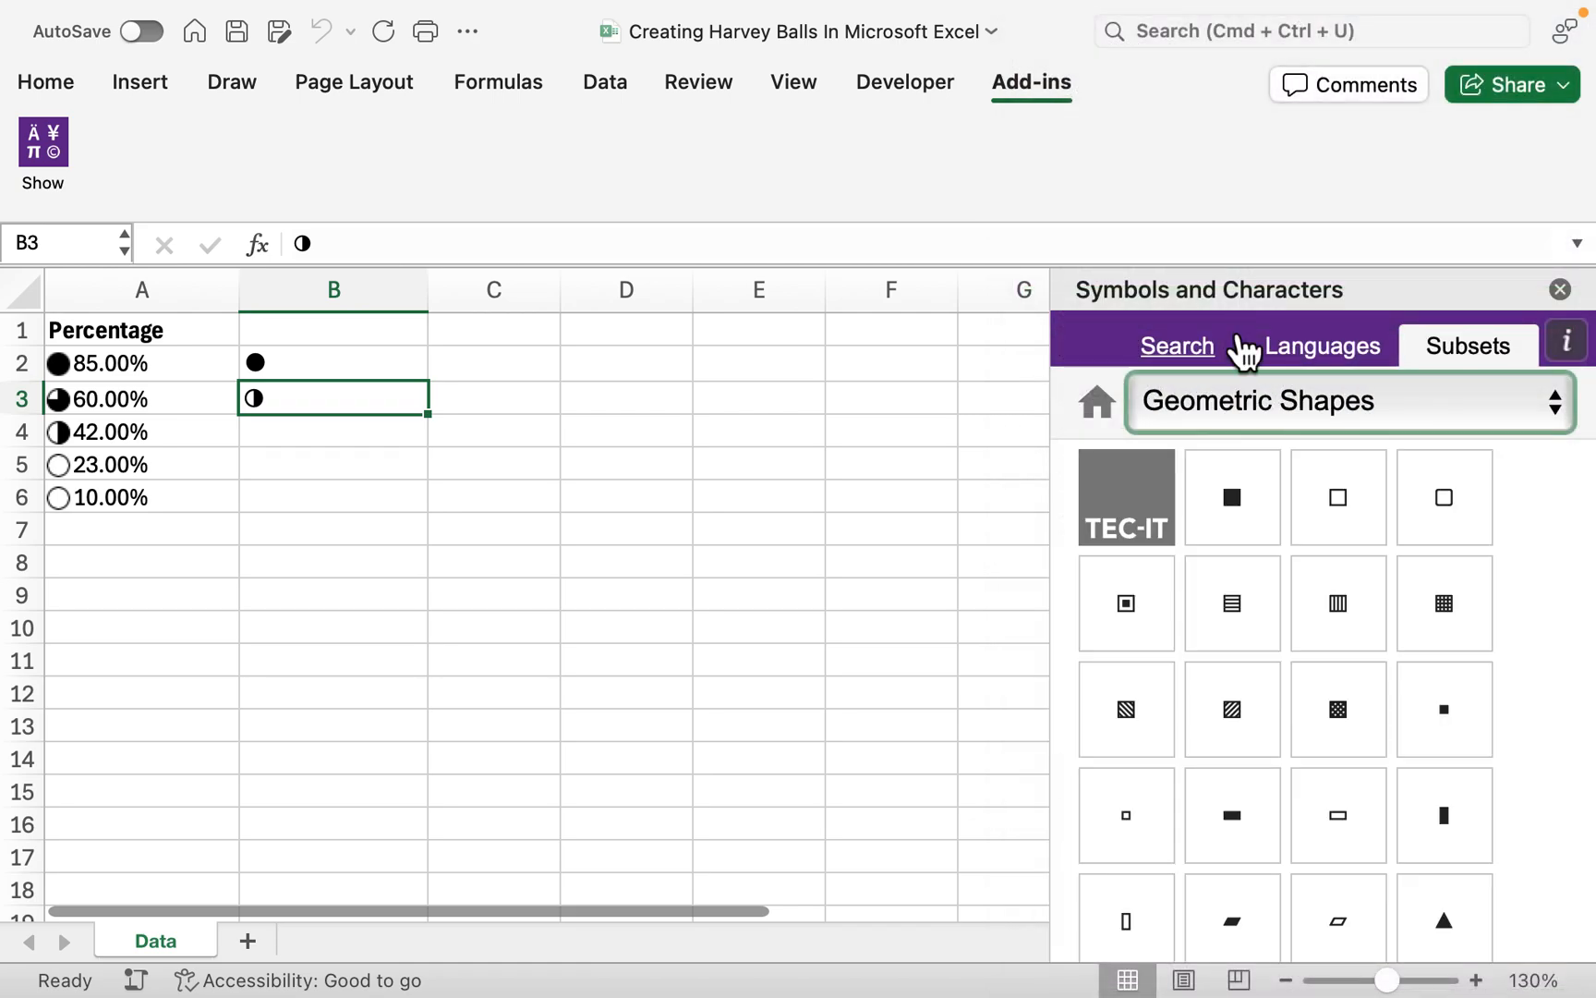